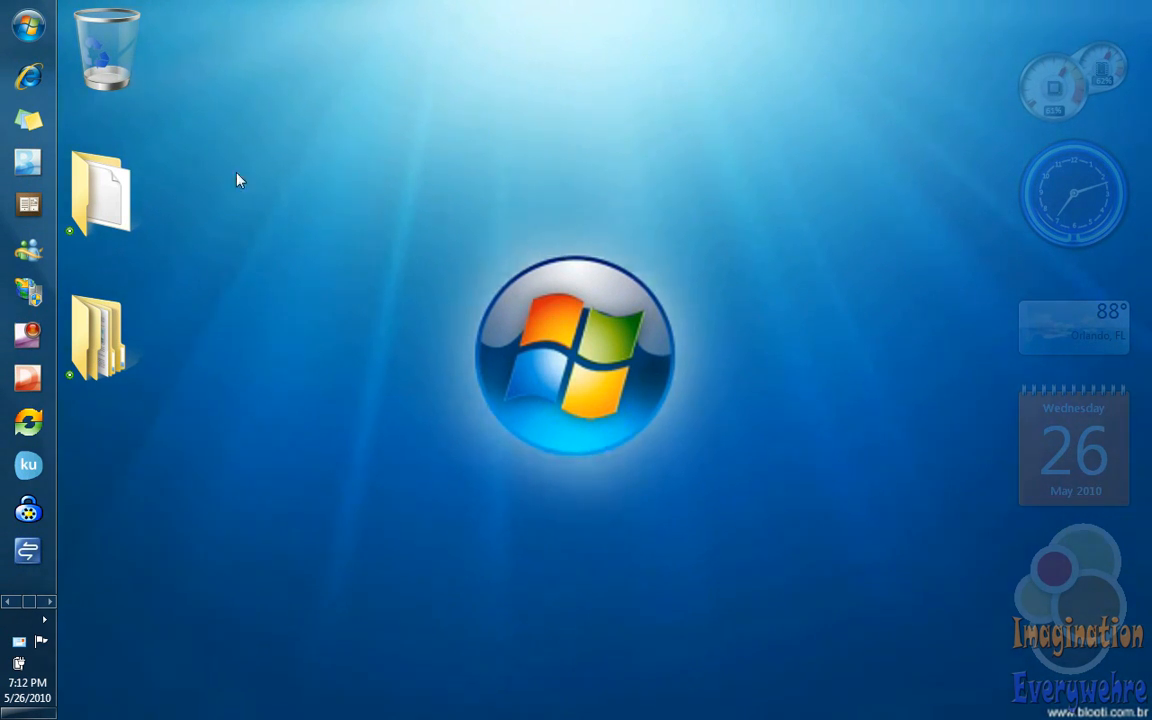
pyautogui.moveTo(270, 180)
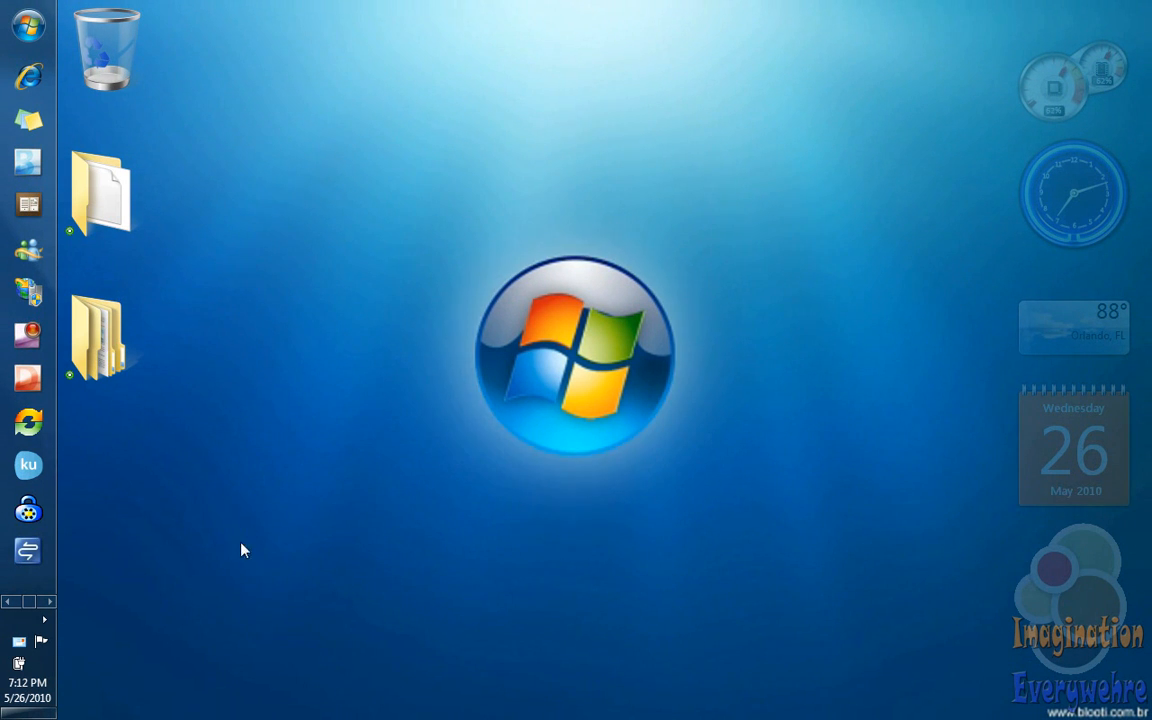
pyautogui.moveTo(416, 600)
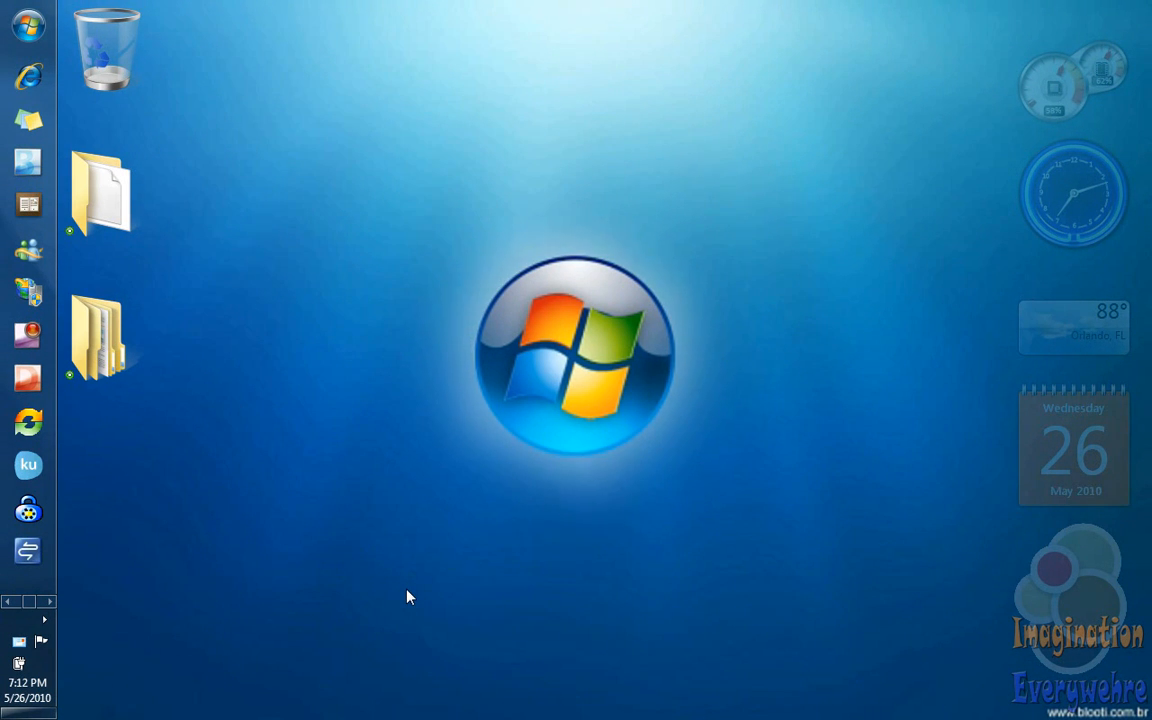
pyautogui.moveTo(380, 376)
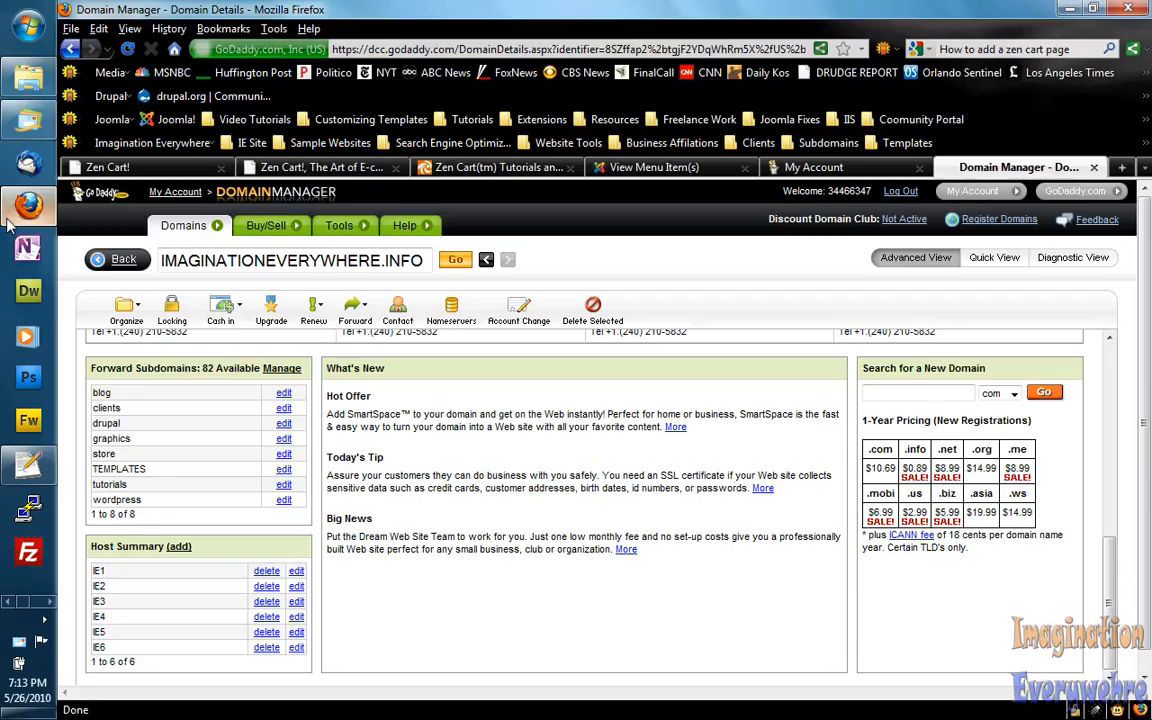
pyautogui.moveTo(760, 258)
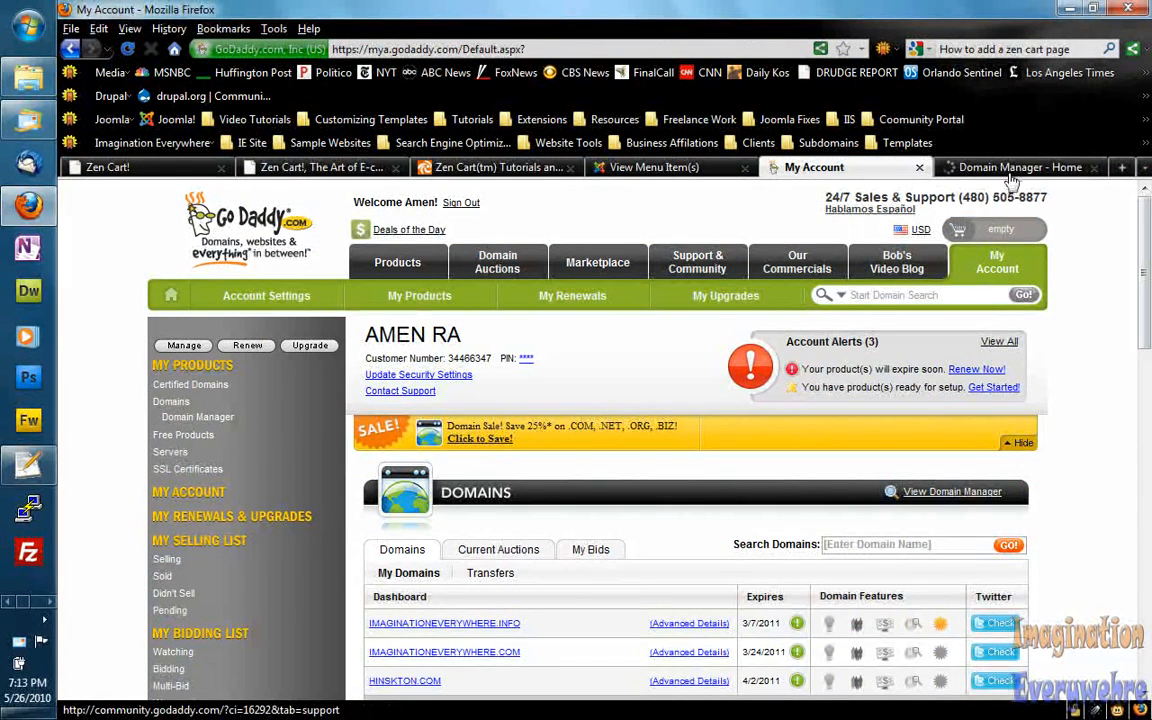
# Show the account's full Domains list from the My Account page.
pyautogui.click(1020, 168)
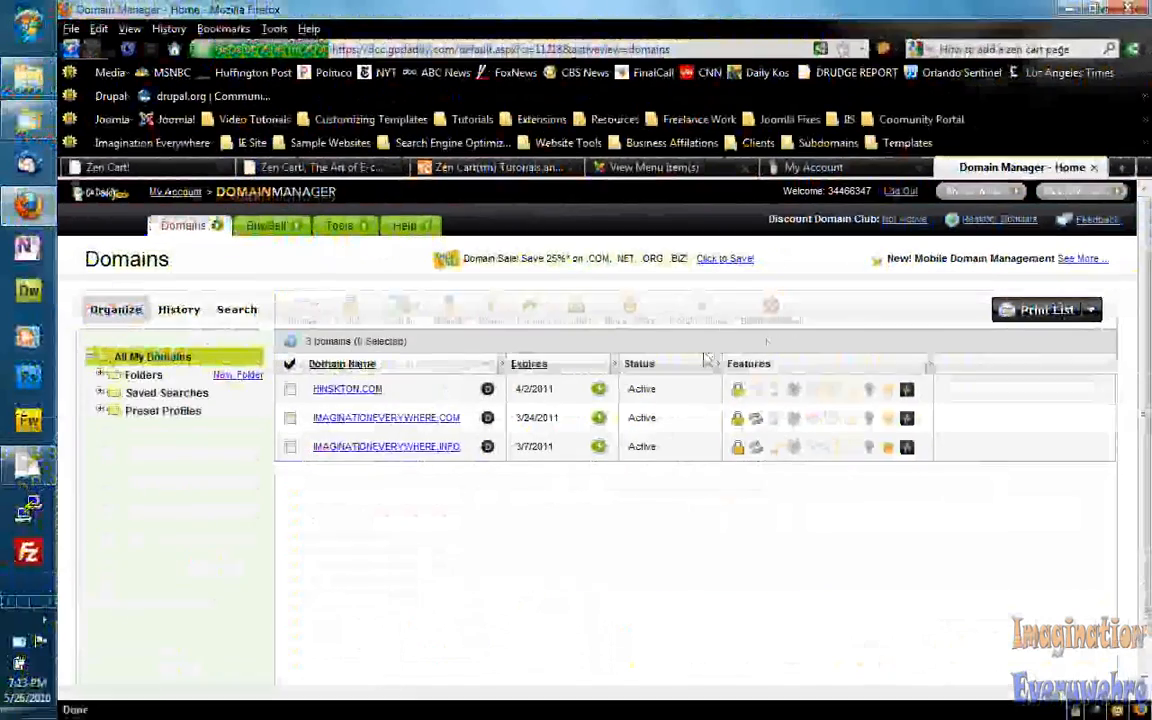
pyautogui.moveTo(386, 446)
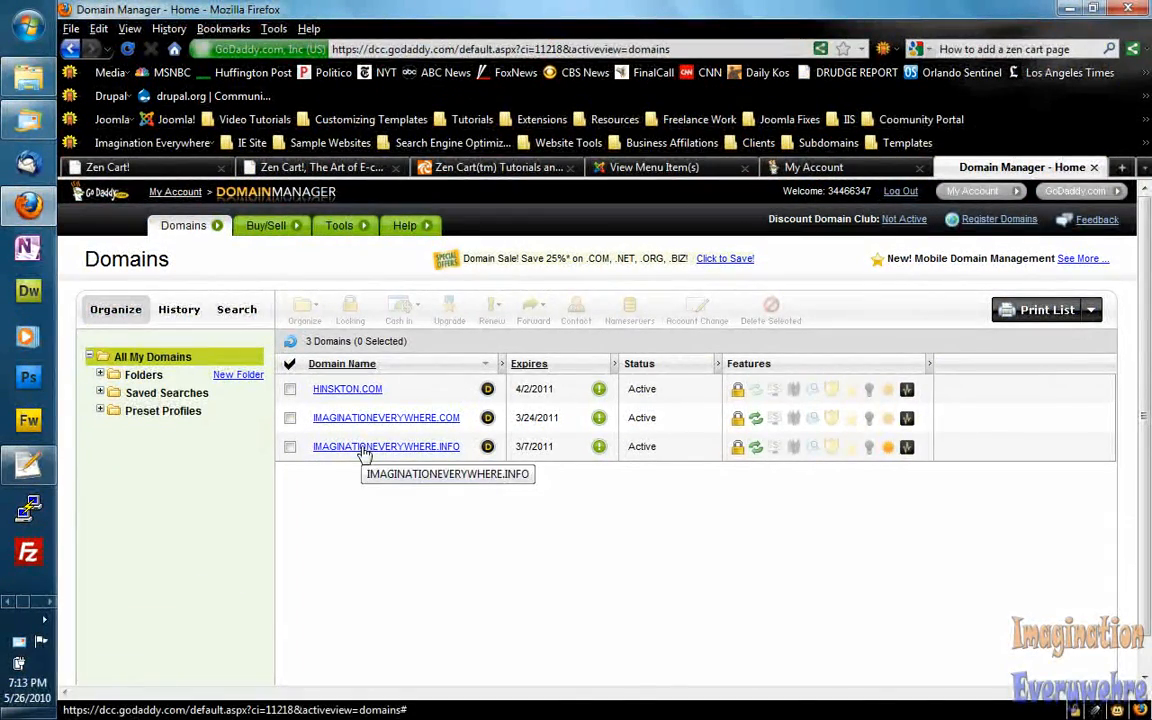
pyautogui.moveTo(376, 452)
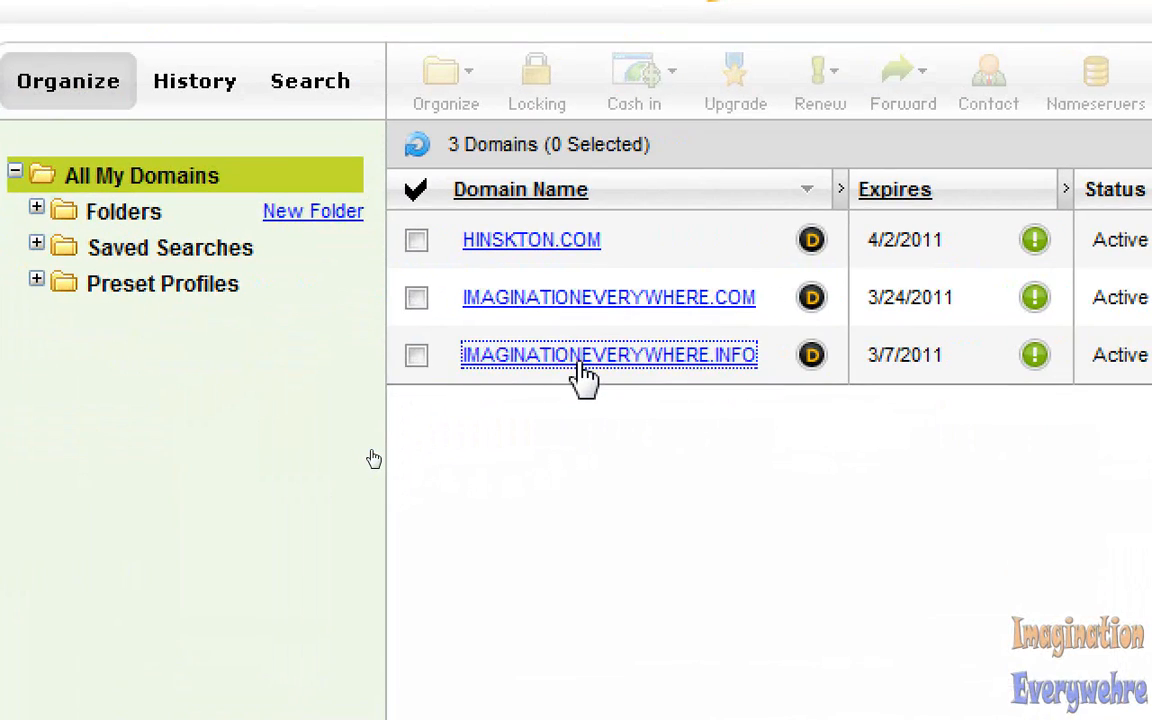
# Show IMAGINATIONEVERYWHERE.INFO's details down to its Forward Subdomains panel of eight entries.
pyautogui.click(608, 354)
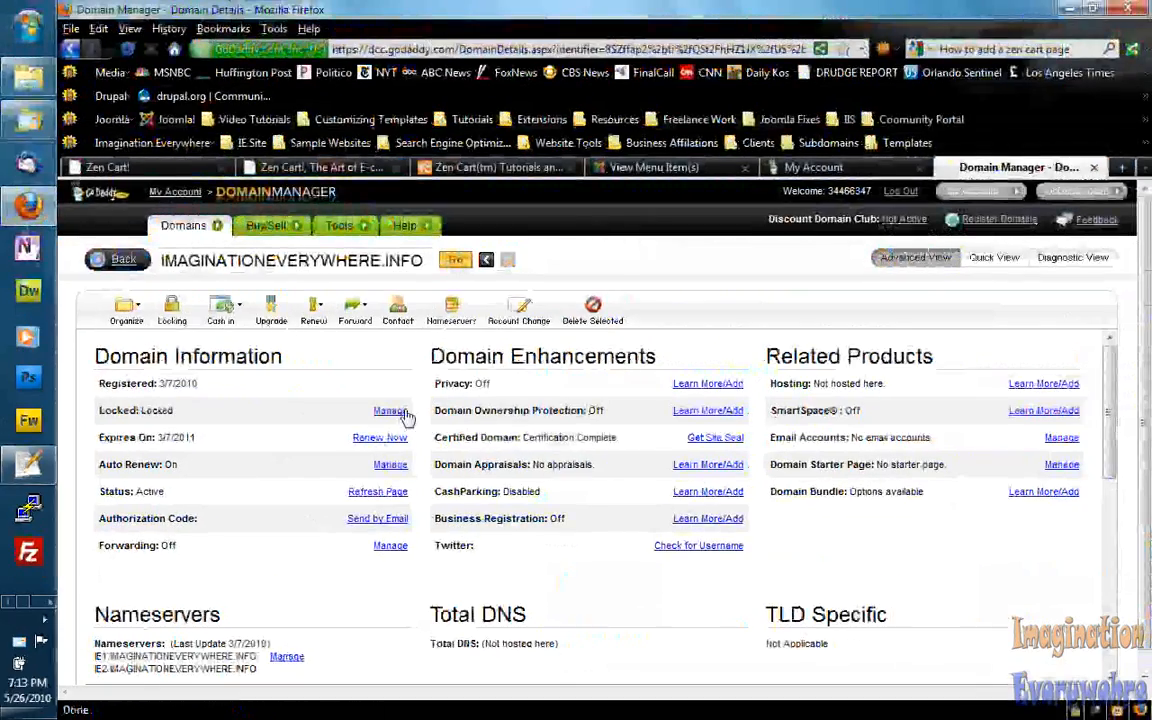
pyautogui.scroll(-3)
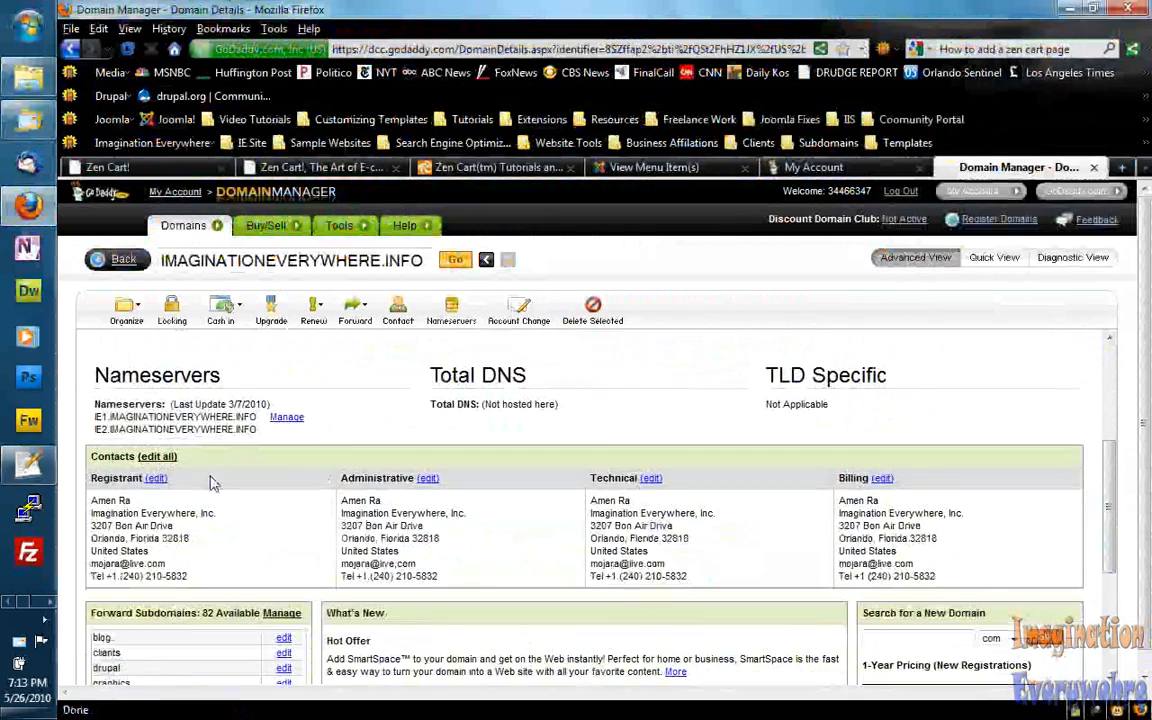
pyautogui.scroll(-3)
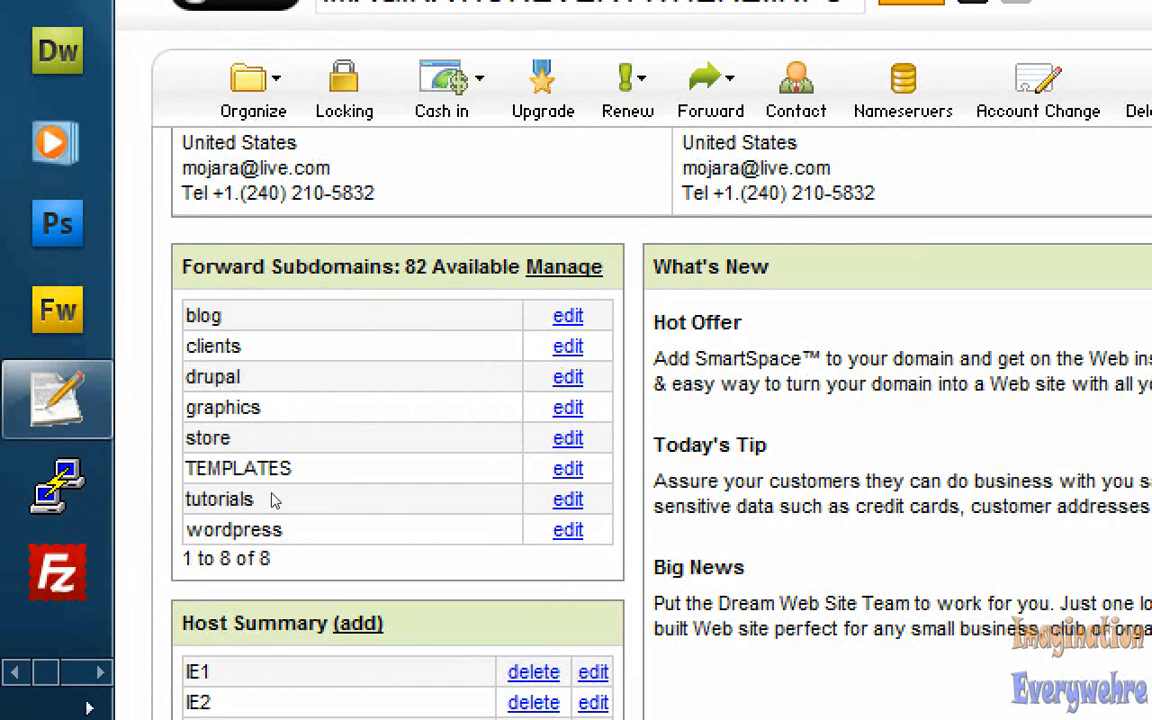
pyautogui.moveTo(576, 296)
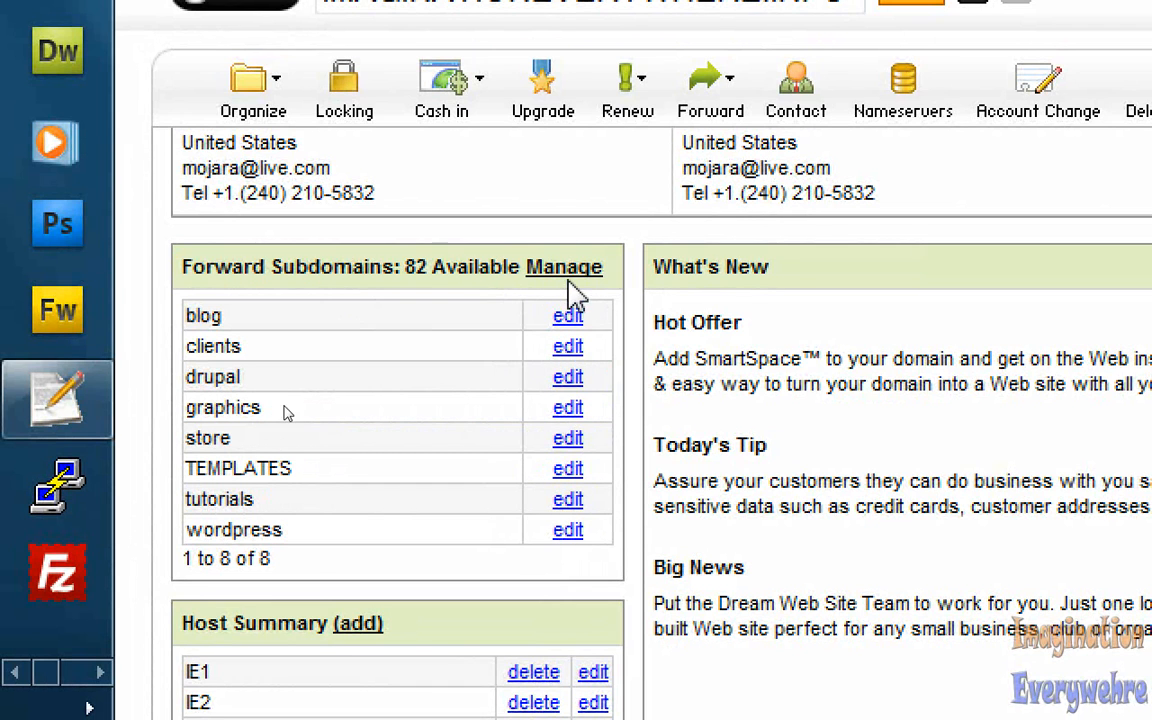
pyautogui.moveTo(556, 340)
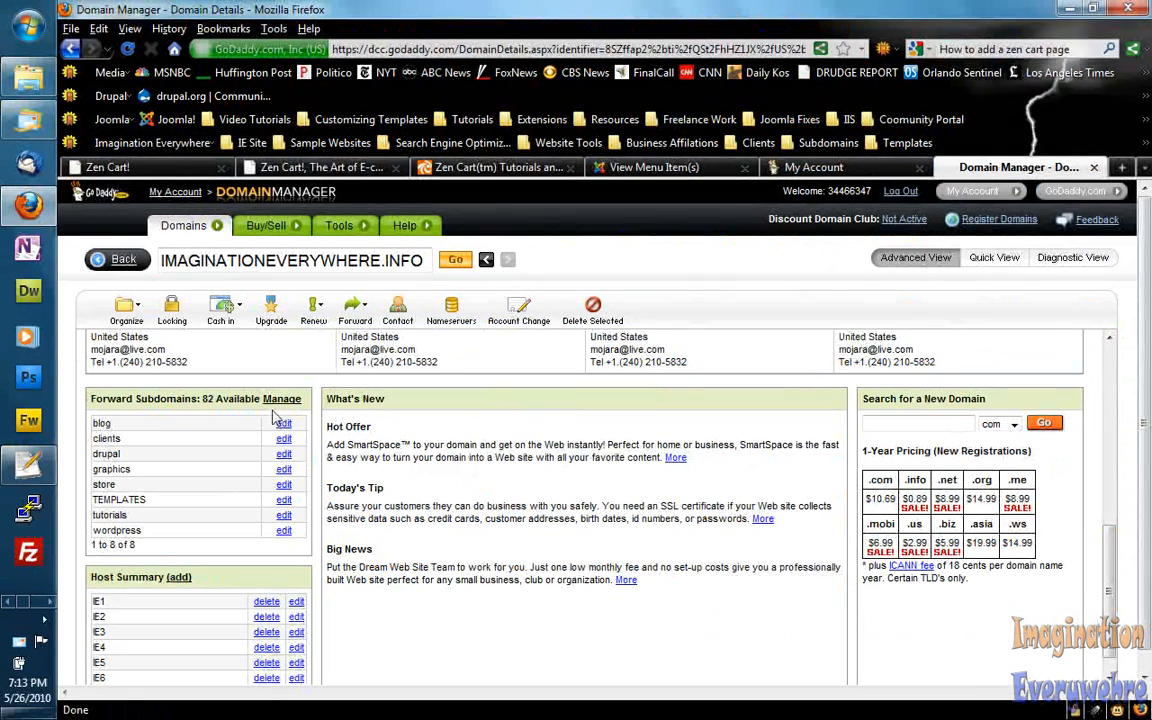
# Start adding a new forwarded subdomain from the Forward Subdomains management list.
pyautogui.click(282, 398)
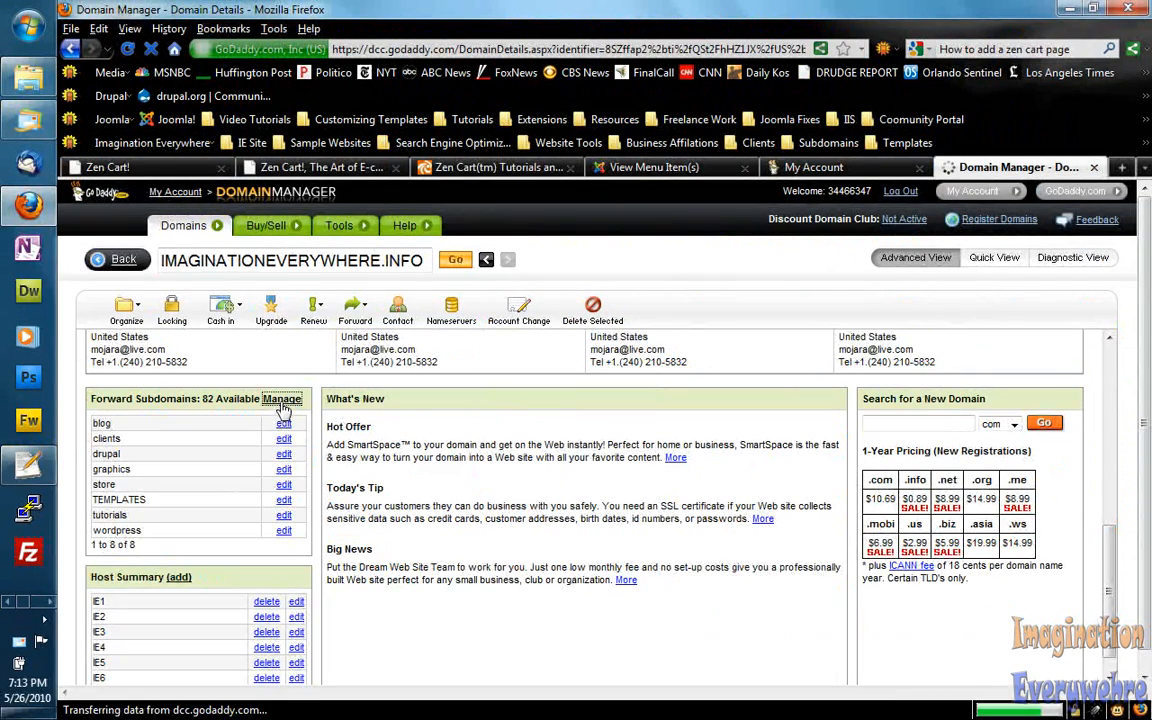
pyautogui.click(282, 398)
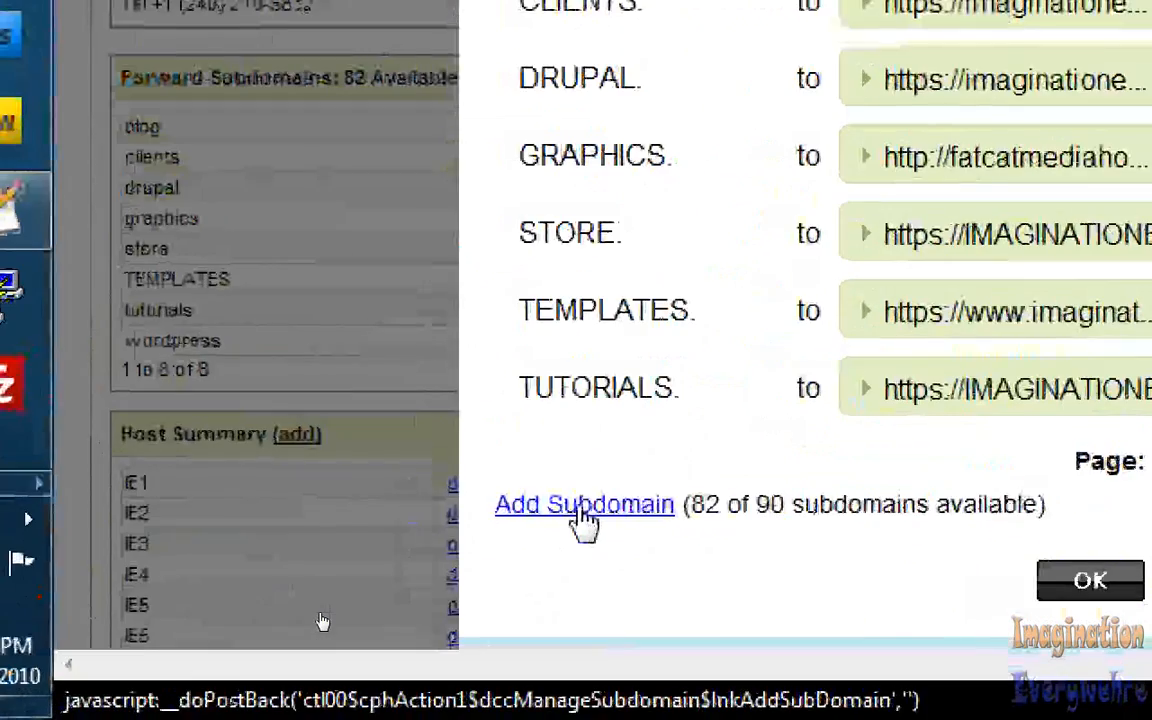
pyautogui.click(584, 504)
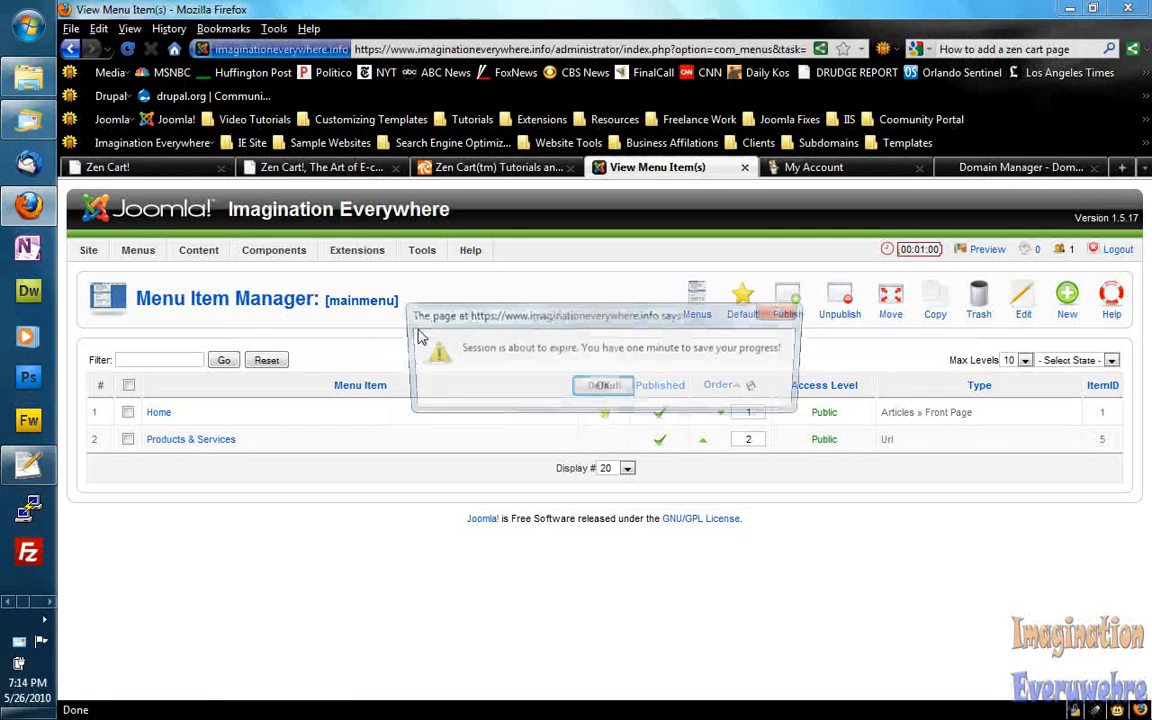
# Dismiss the Joomla session expiry warning and return to the GoDaddy domain page.
pyautogui.click(604, 384)
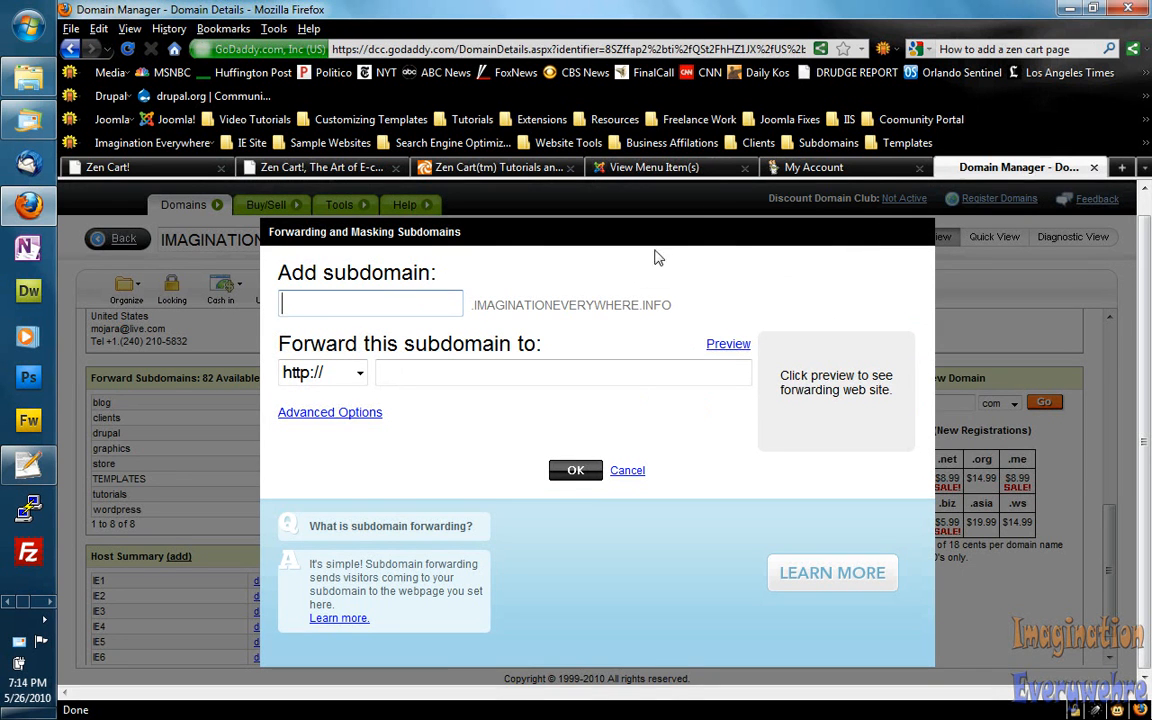
pyautogui.click(652, 168)
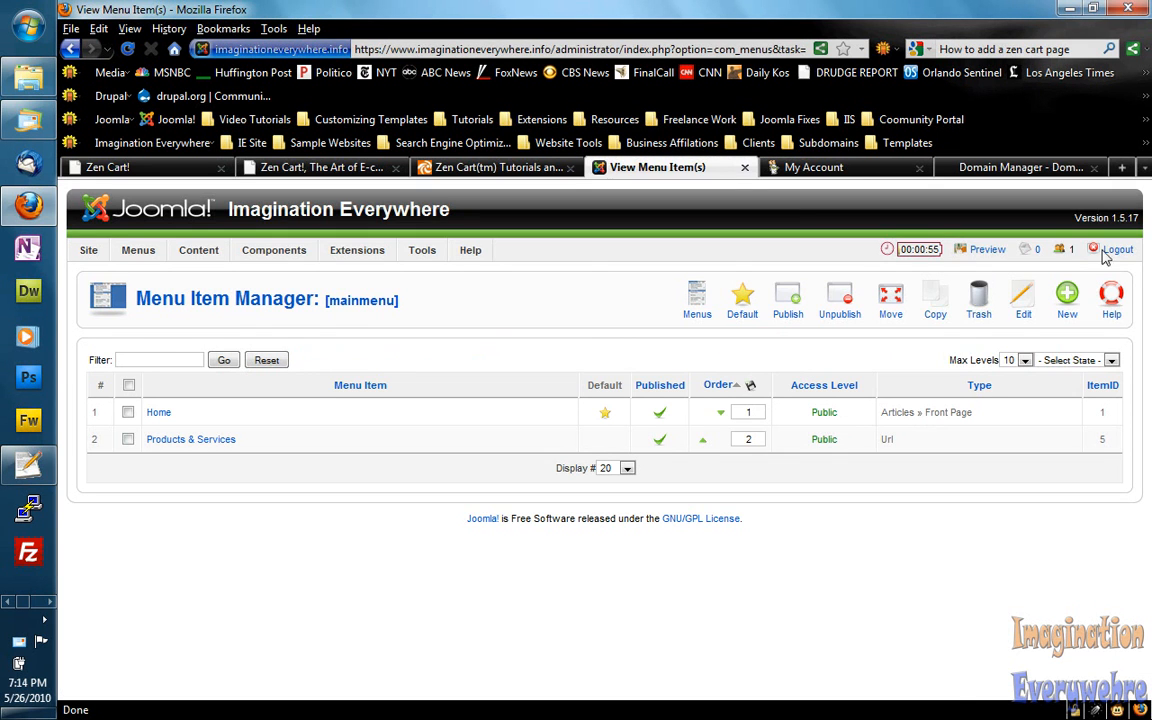
pyautogui.click(1020, 168)
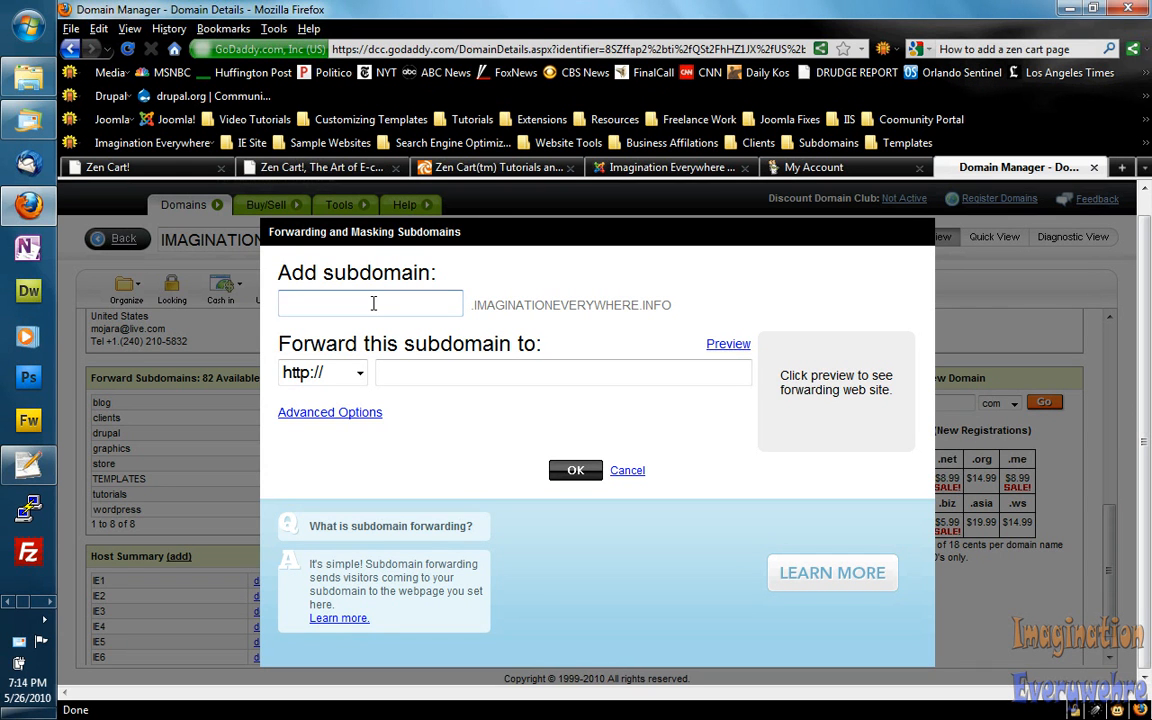
# Name the new subdomain 'links'.
pyautogui.click(370, 304)
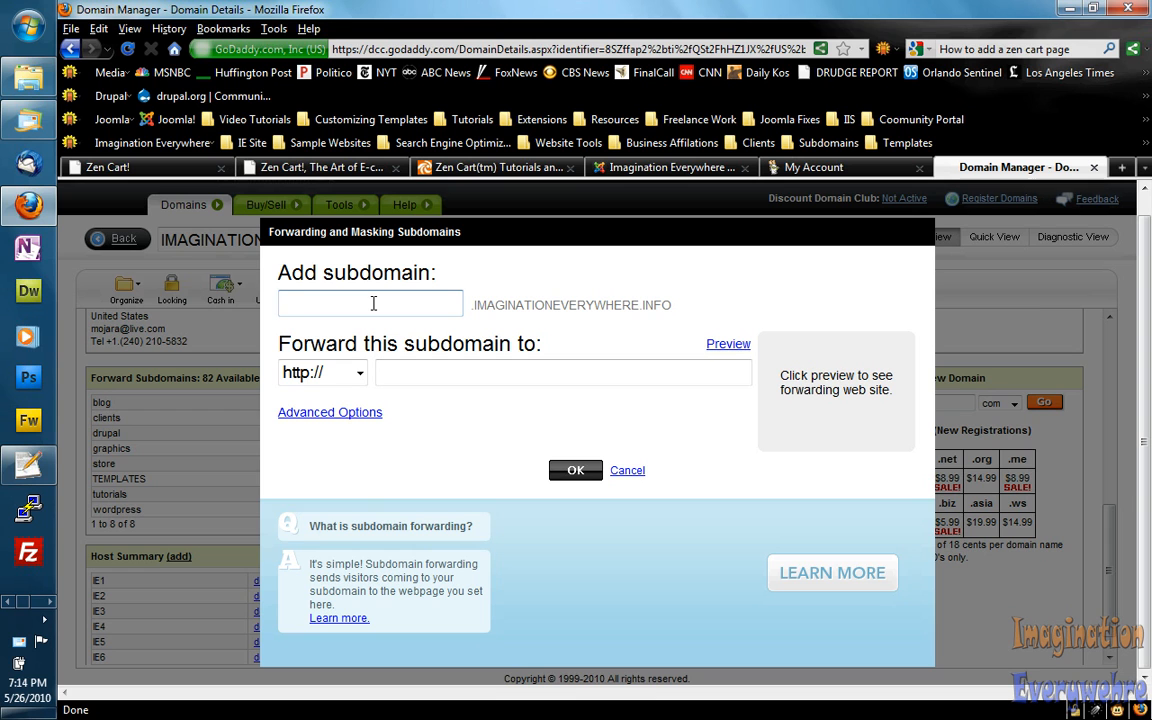
pyautogui.click(370, 304)
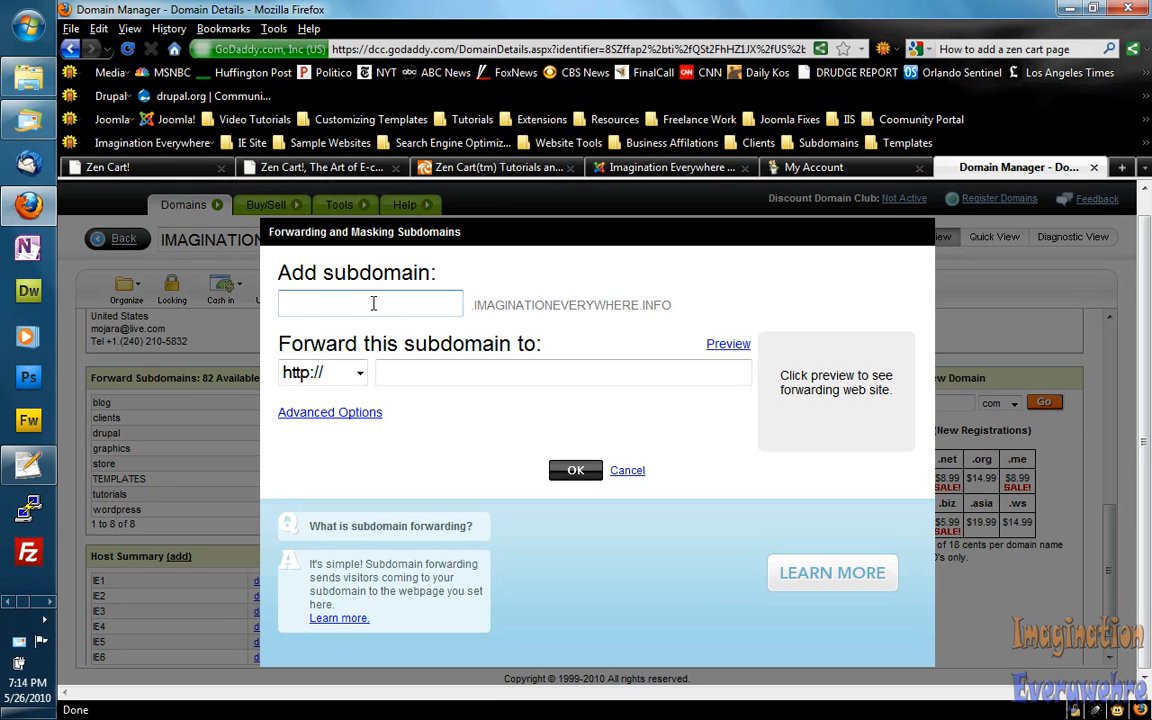
pyautogui.write('links')
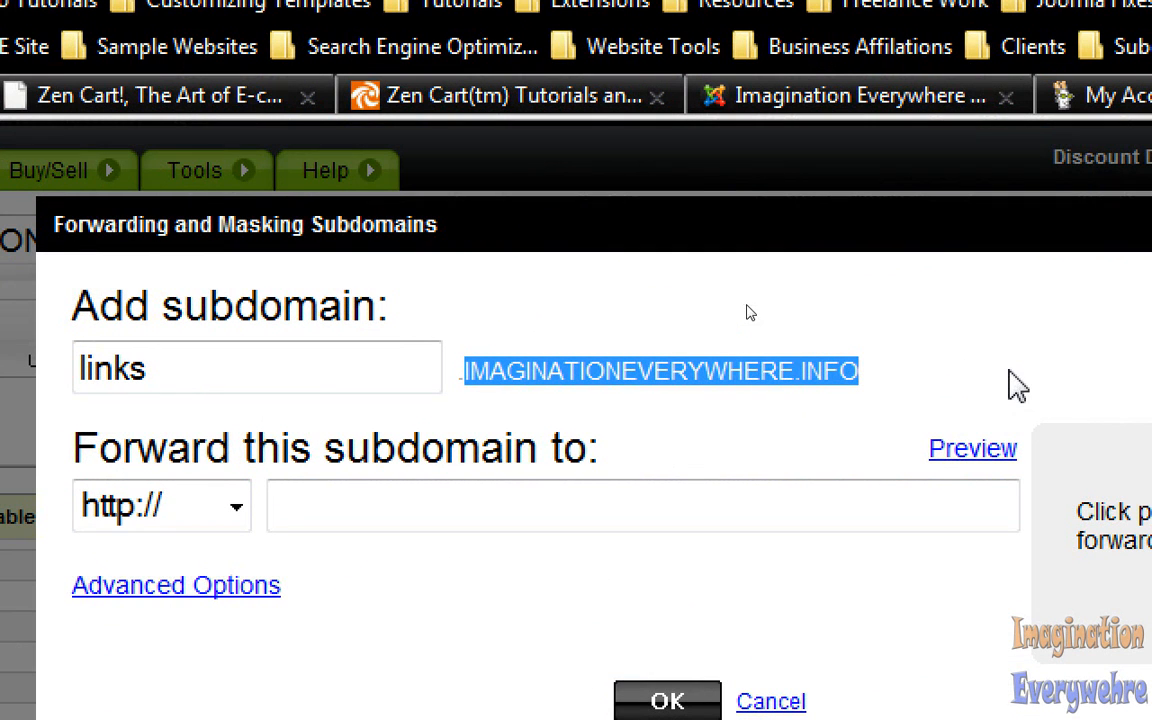
pyautogui.moveTo(688, 344)
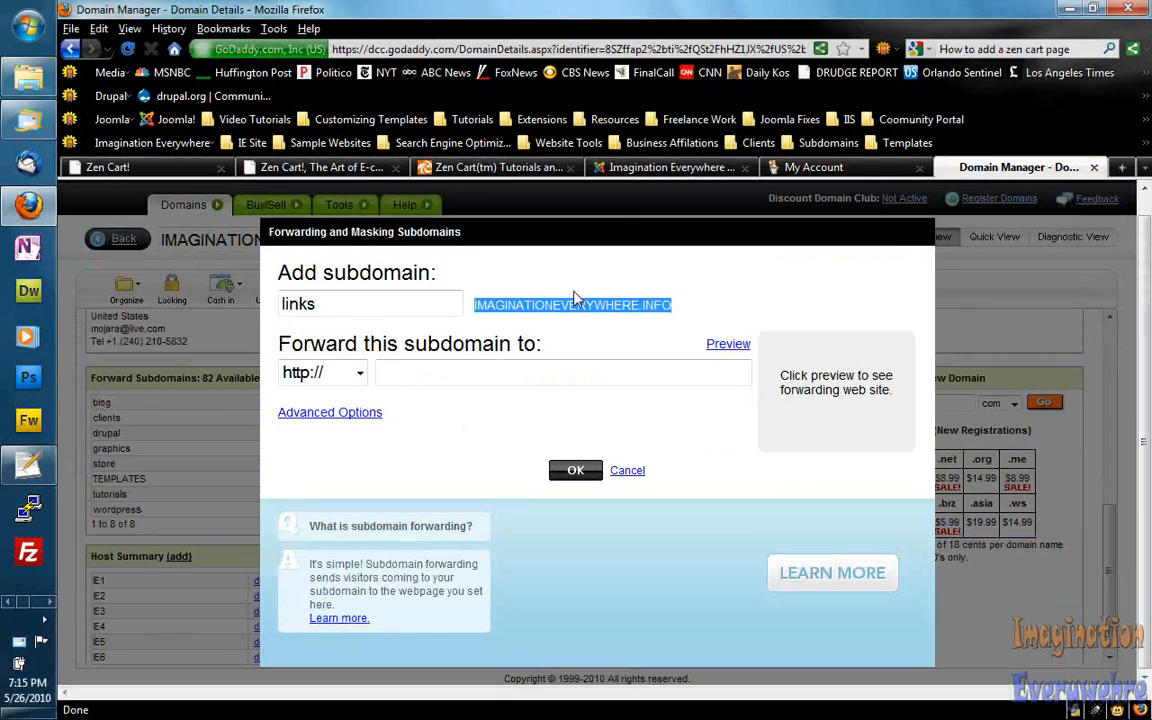
# Paste IMAGINATIONEVERYWHERE.INFO as the subdomain's forwarding destination.
pyautogui.rightClick(572, 304)
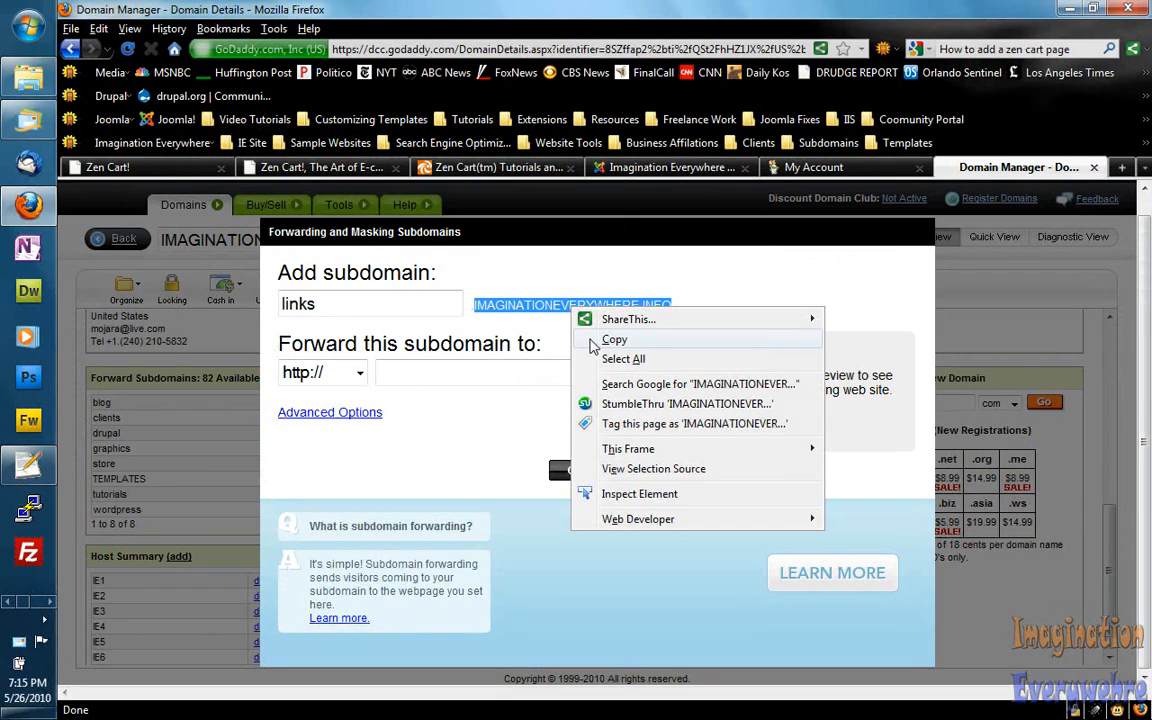
pyautogui.rightClick(440, 372)
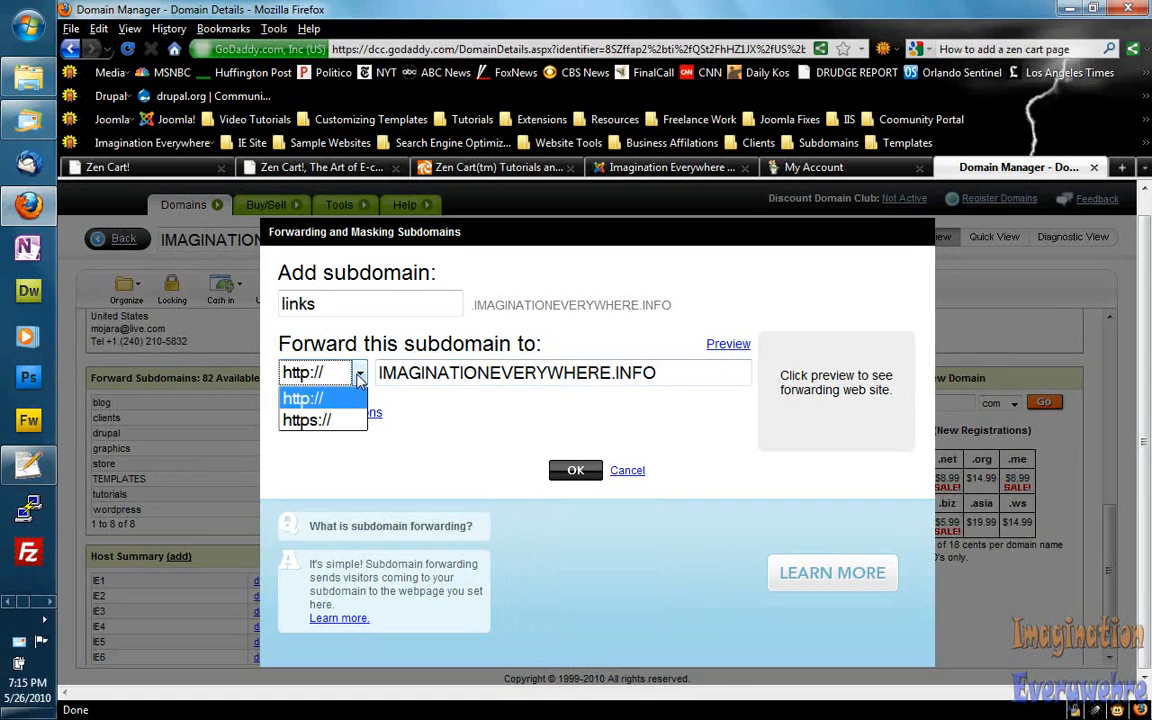
pyautogui.moveTo(322, 420)
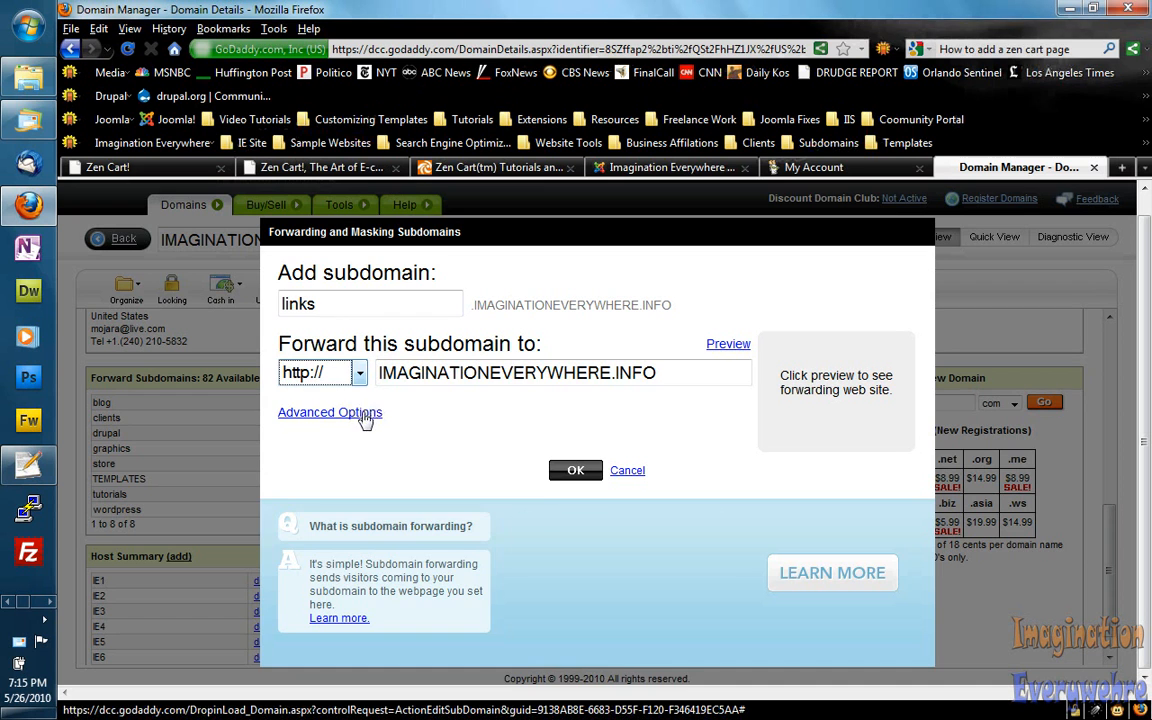
# Replace fatcatmediahouse.com with IMAGINATIONEVERYWHERE.INFO as destination and choose Forward with Masking.
pyautogui.click(330, 412)
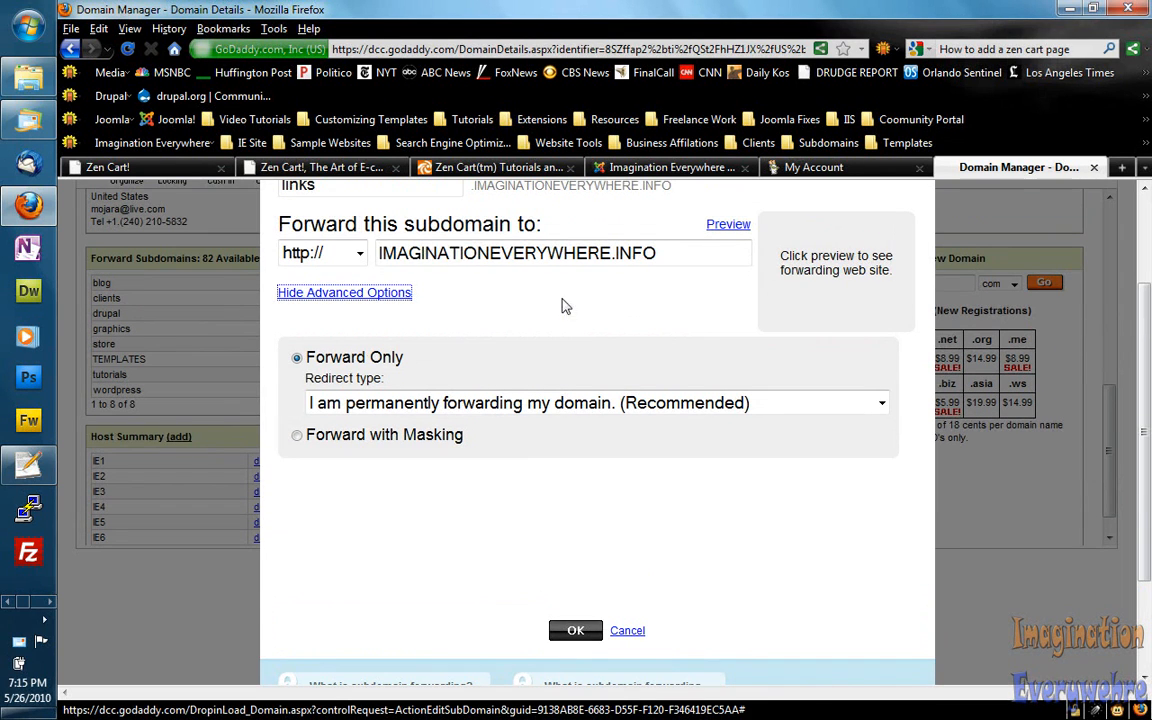
pyautogui.tripleClick(516, 252)
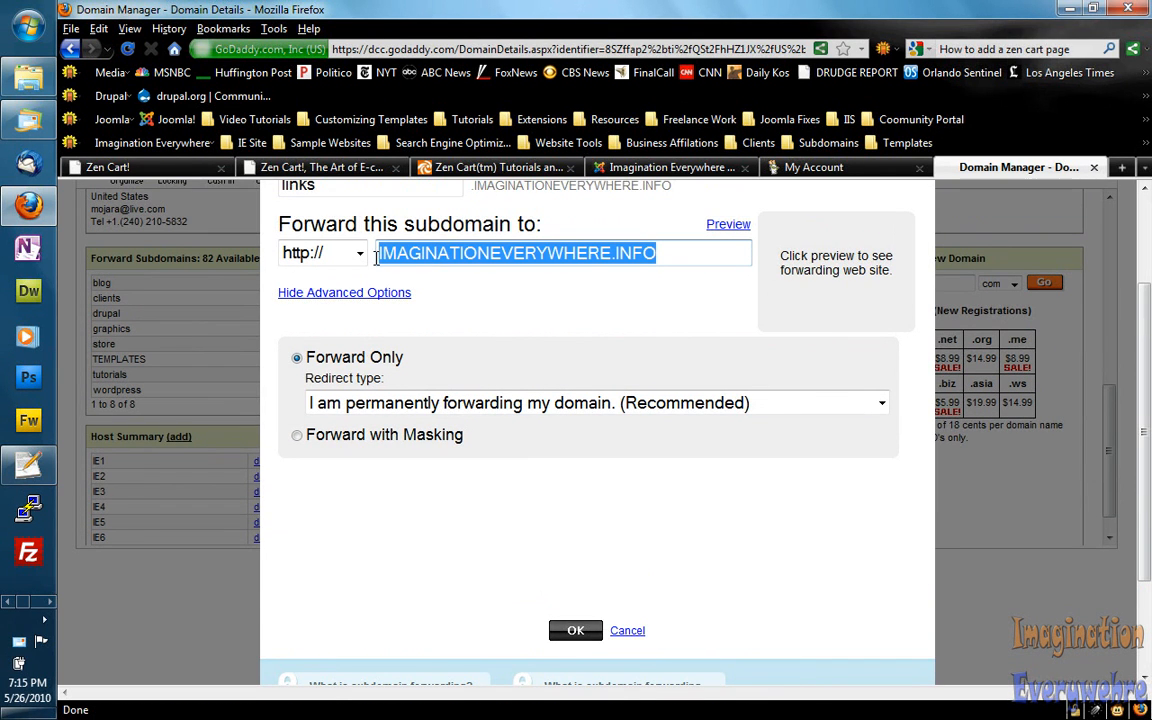
pyautogui.moveTo(528, 288)
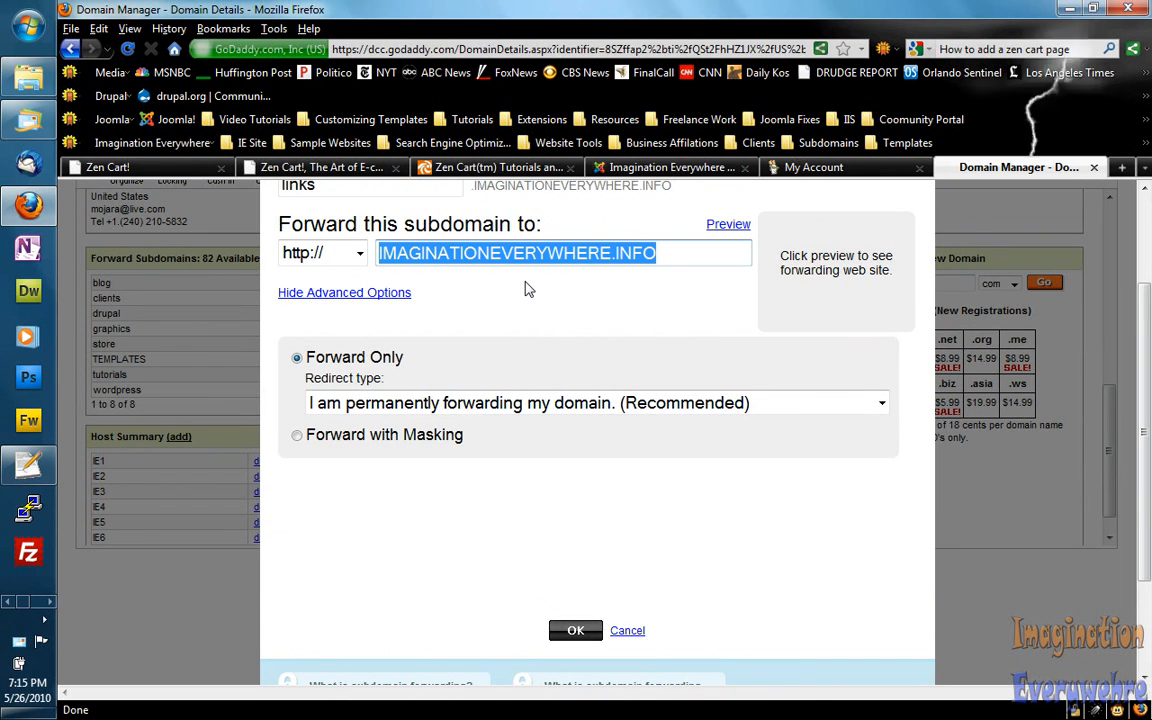
pyautogui.write('fat')
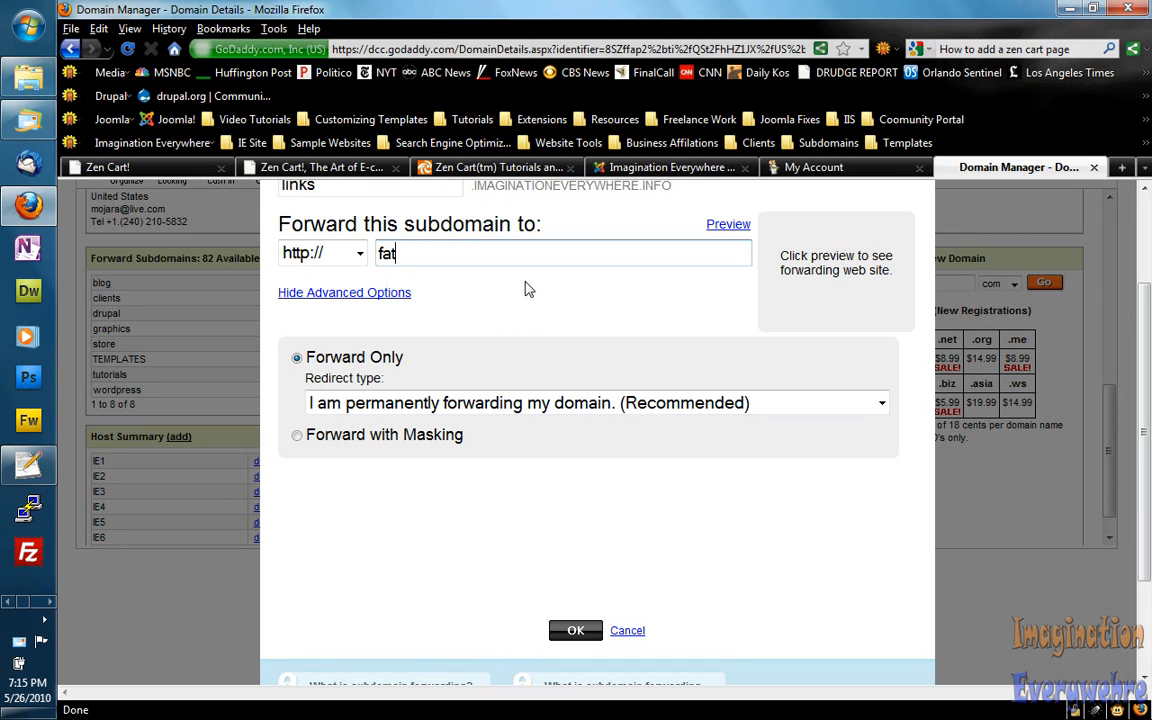
pyautogui.write('catmedia')
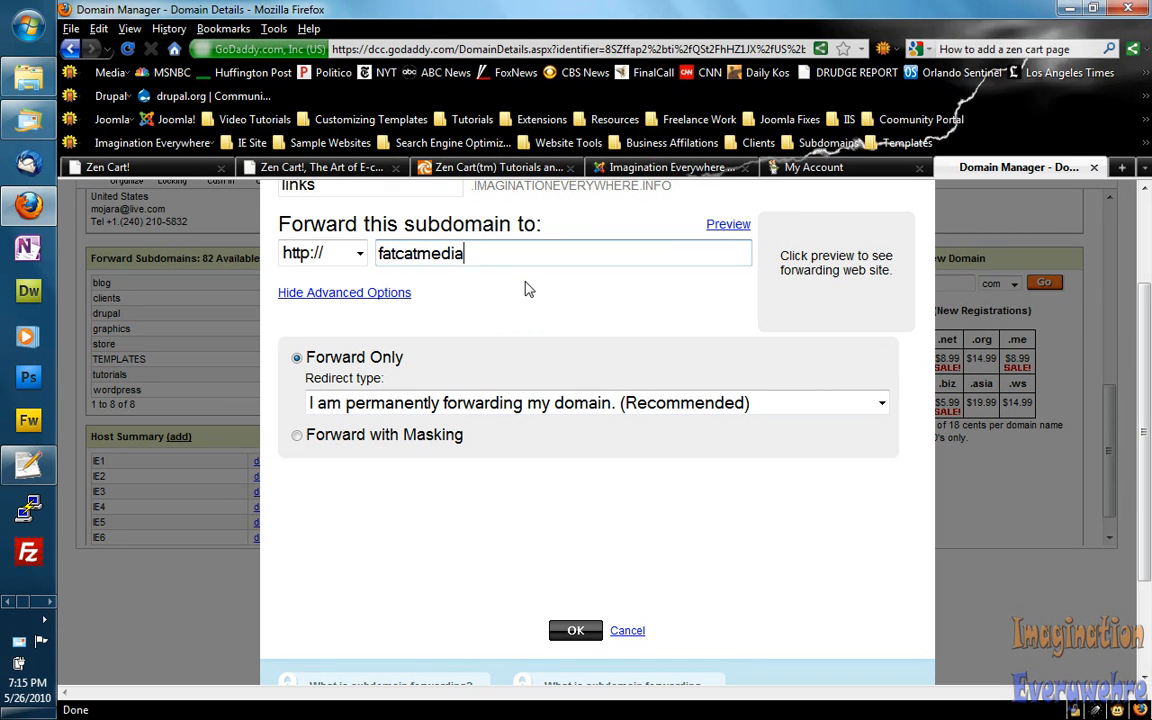
pyautogui.write('house')
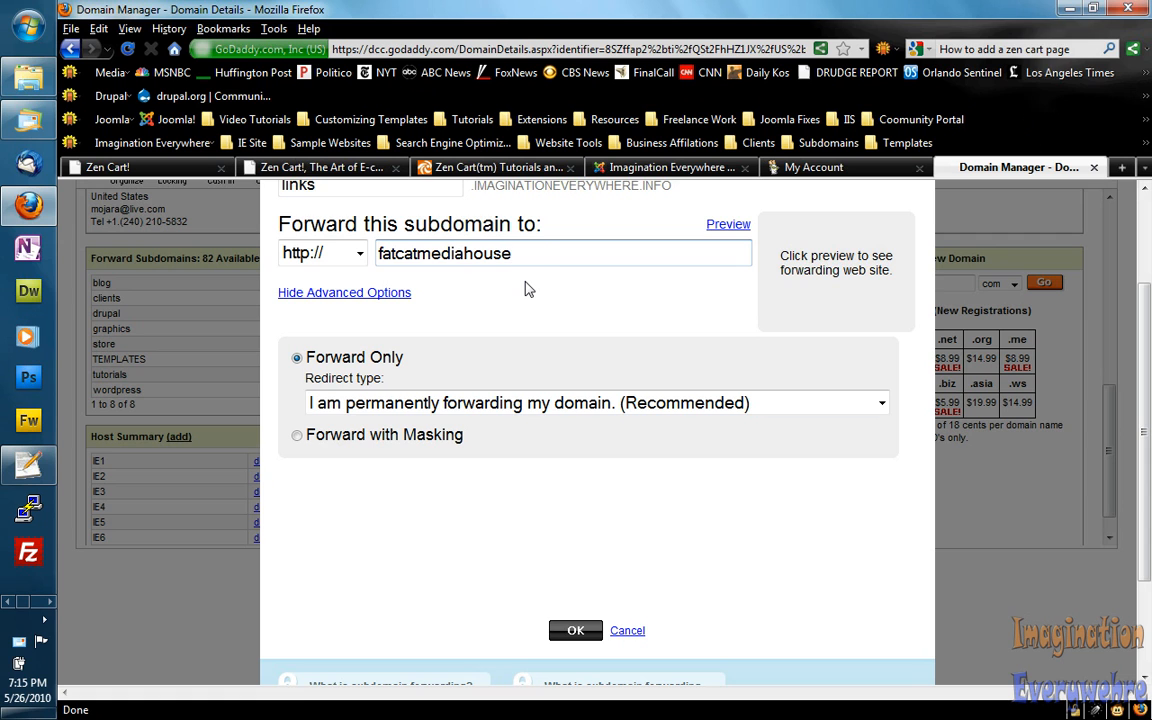
pyautogui.write('.com')
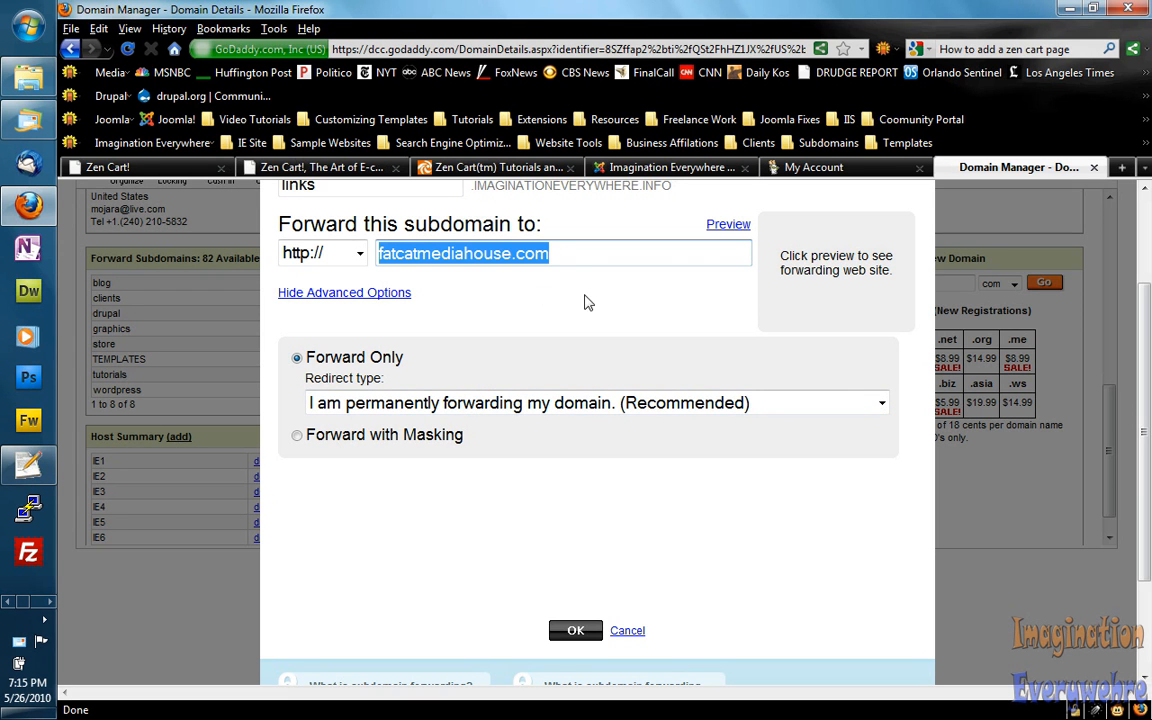
pyautogui.write('IMAGINATIONEVERYWHERE.INFO')
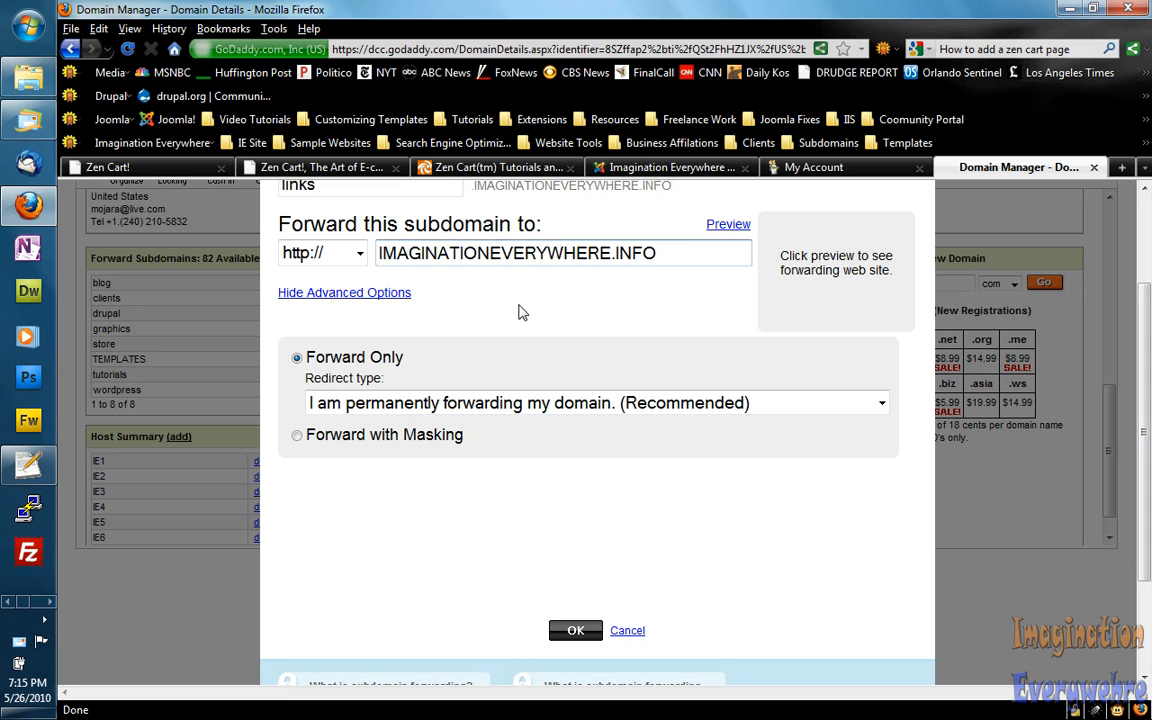
pyautogui.click(296, 414)
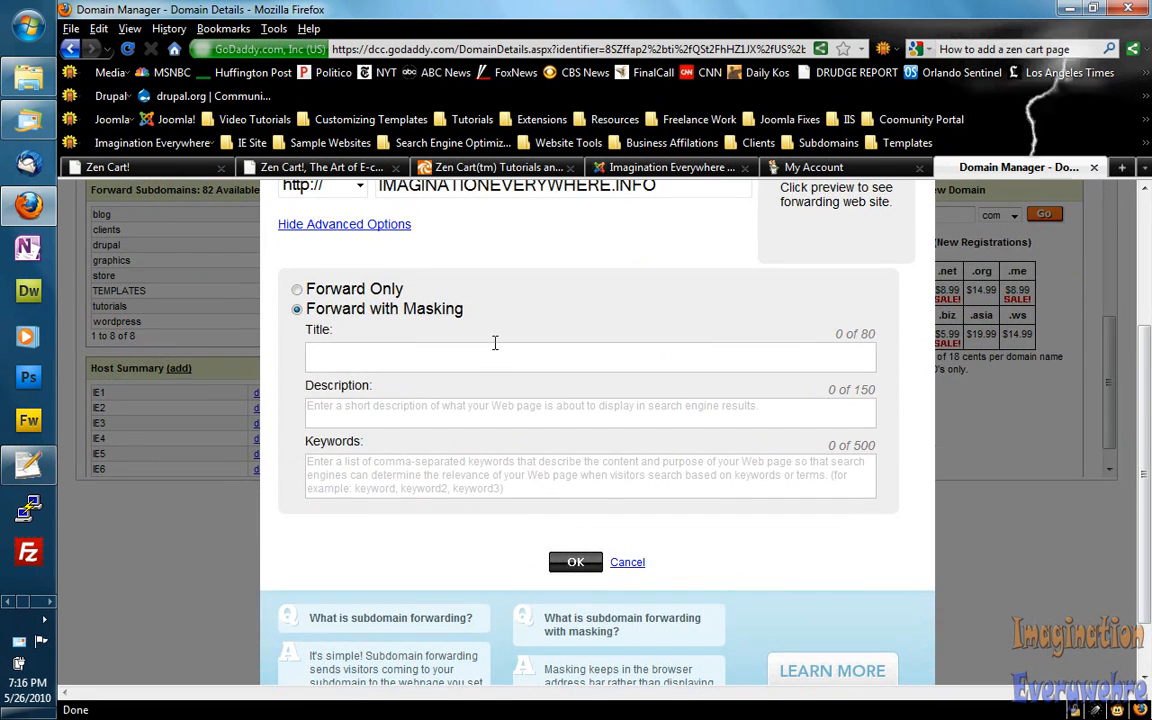
# Enter title 'Imagination Everywhere Links' and description 'This a subdomain for links to the imagination everywhere site'.
pyautogui.write('Imagination Everywhere L')
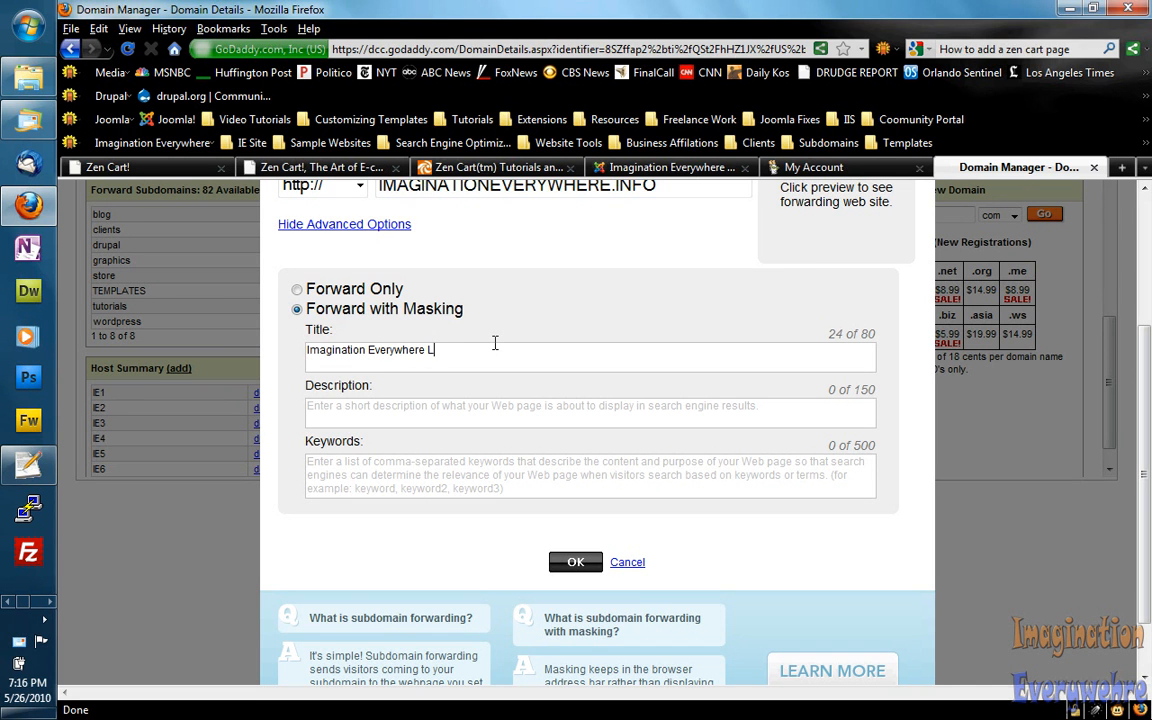
pyautogui.write('inkis')
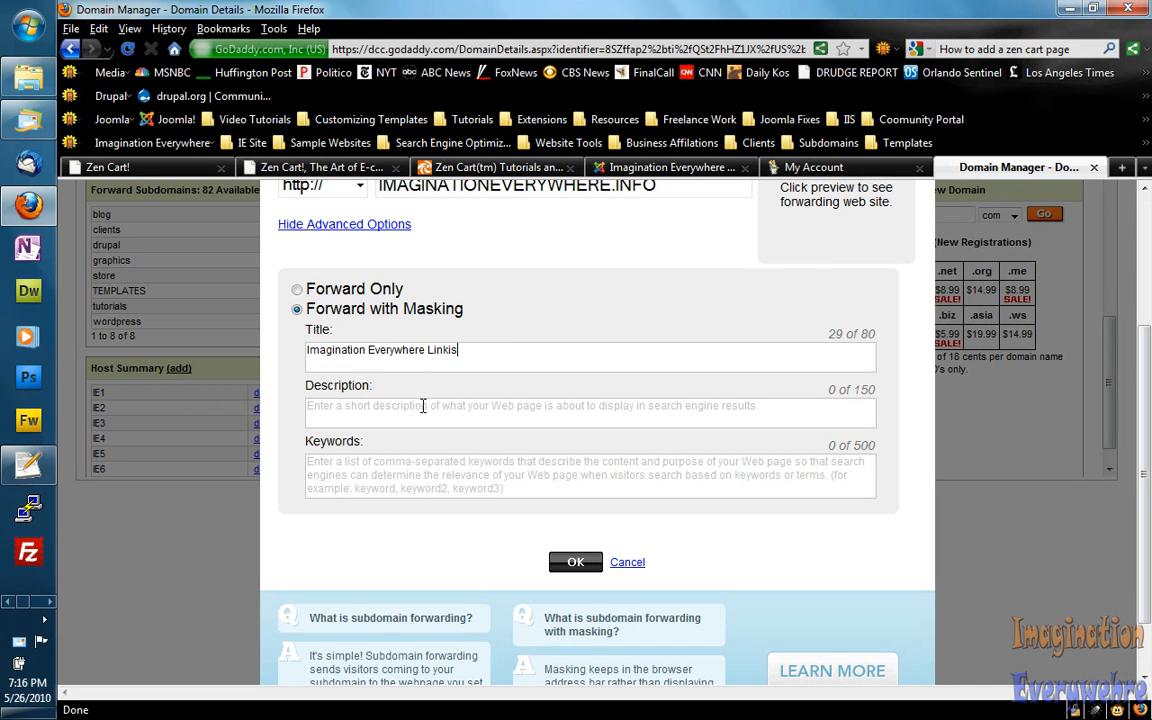
pyautogui.write('This a')
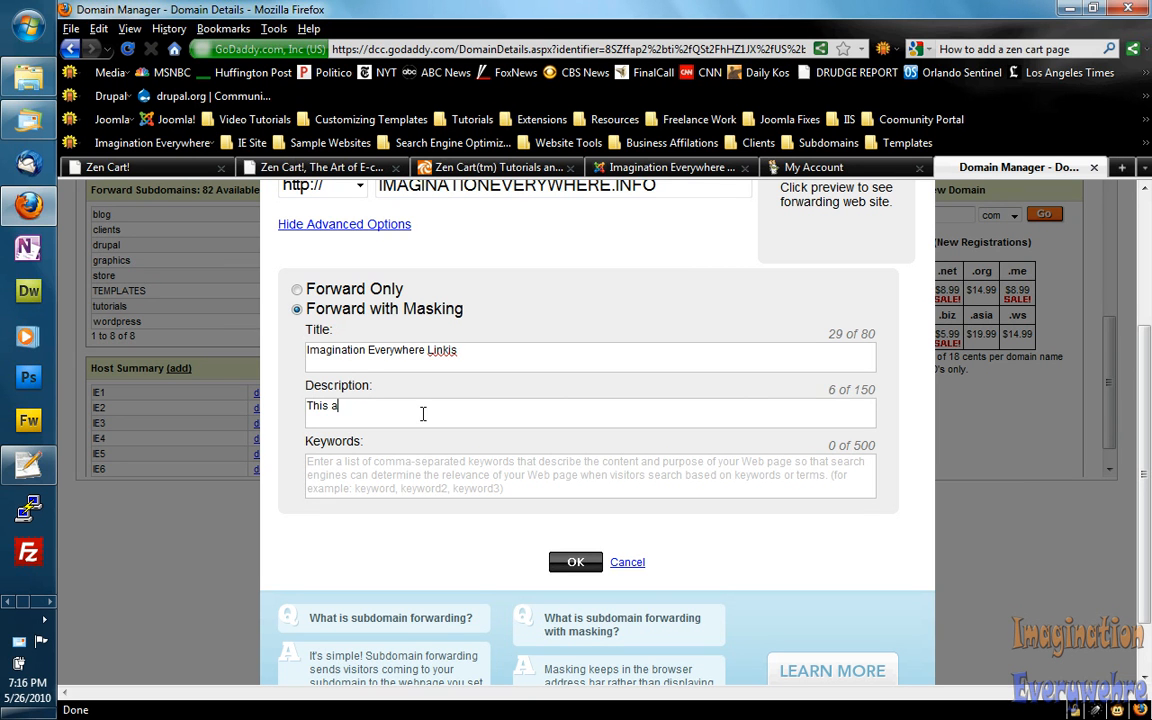
pyautogui.write('dom')
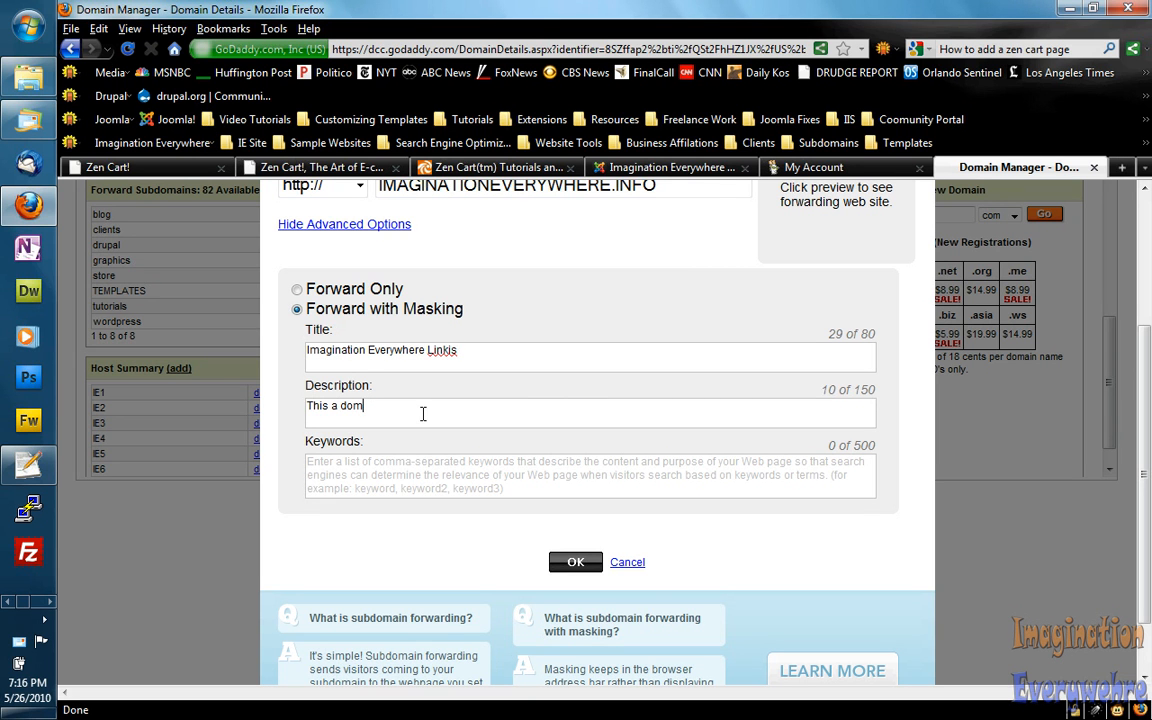
pyautogui.write('sub')
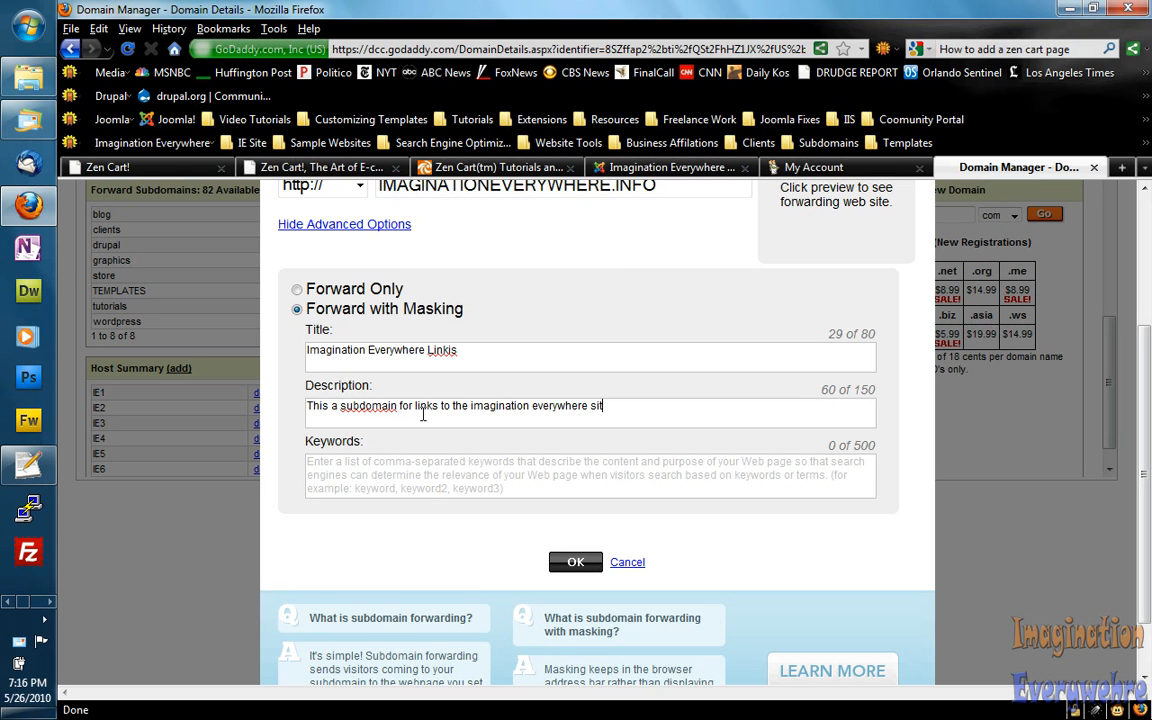
pyautogui.write('e')
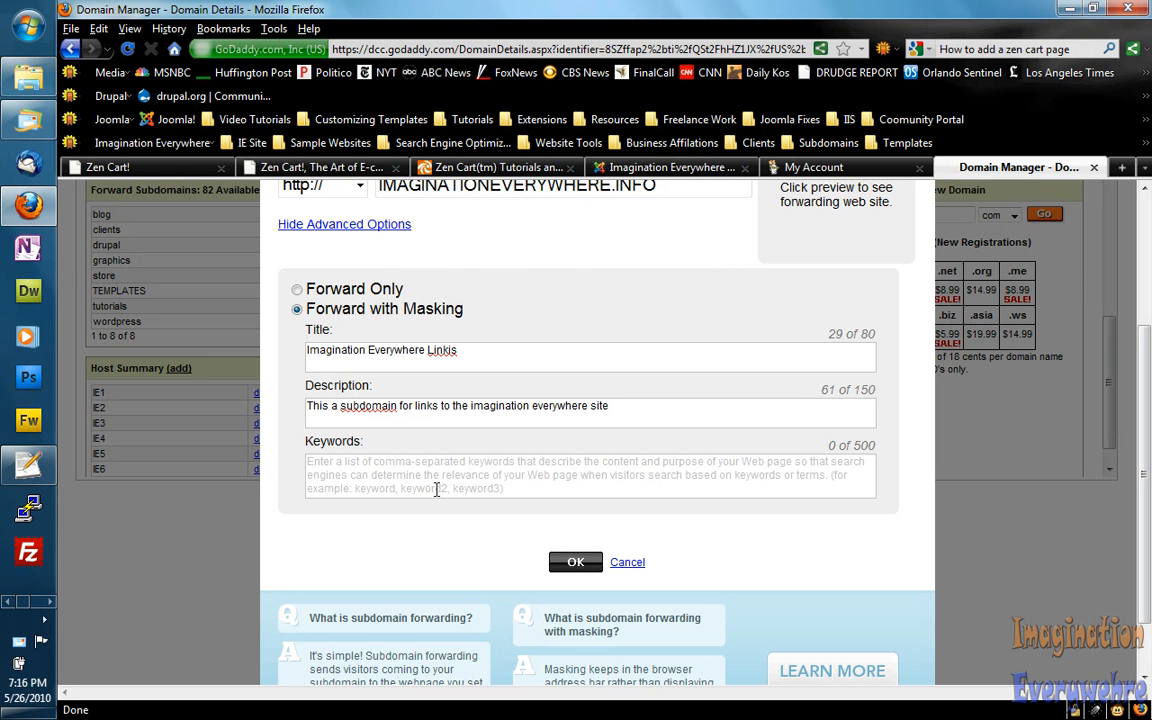
pyautogui.click(590, 476)
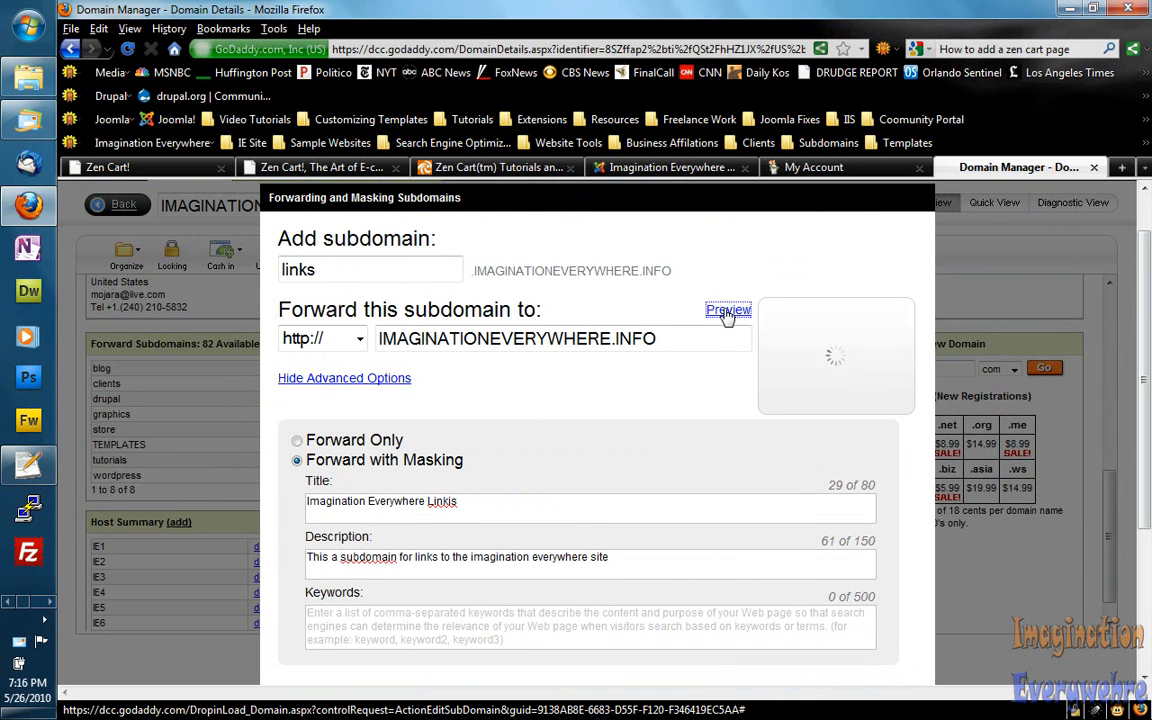
# Preview the destination thumbnail and submit the links subdomain forward with OK.
pyautogui.click(728, 308)
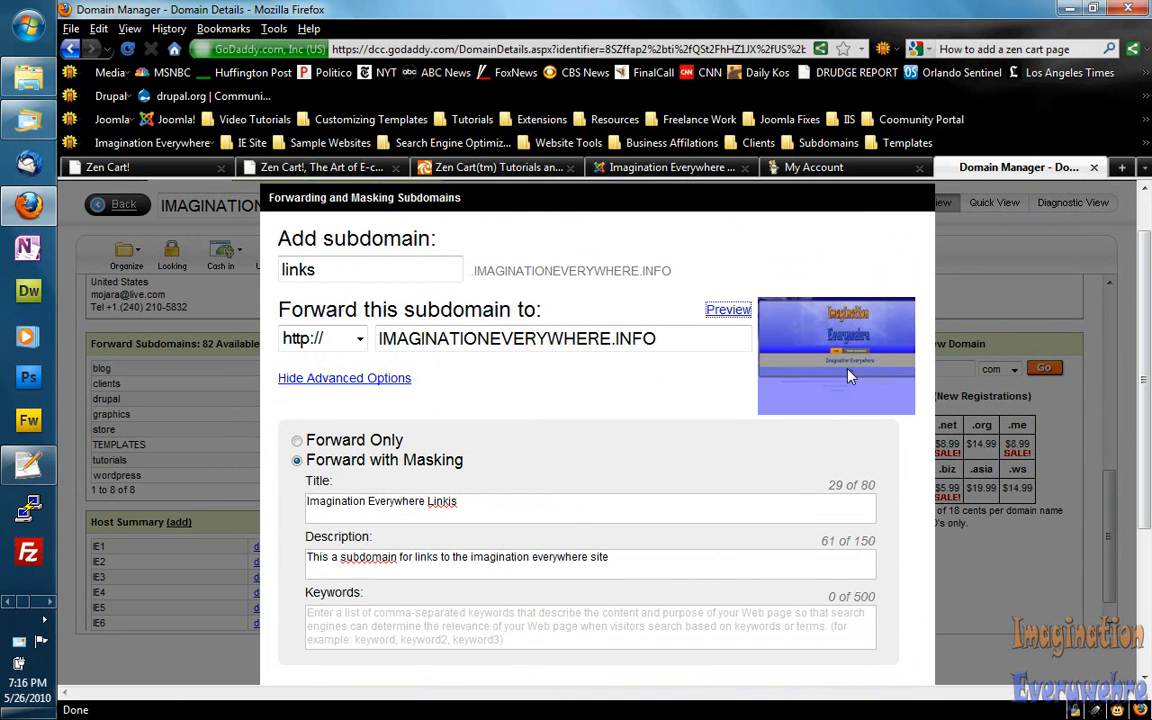
pyautogui.scroll(-3)
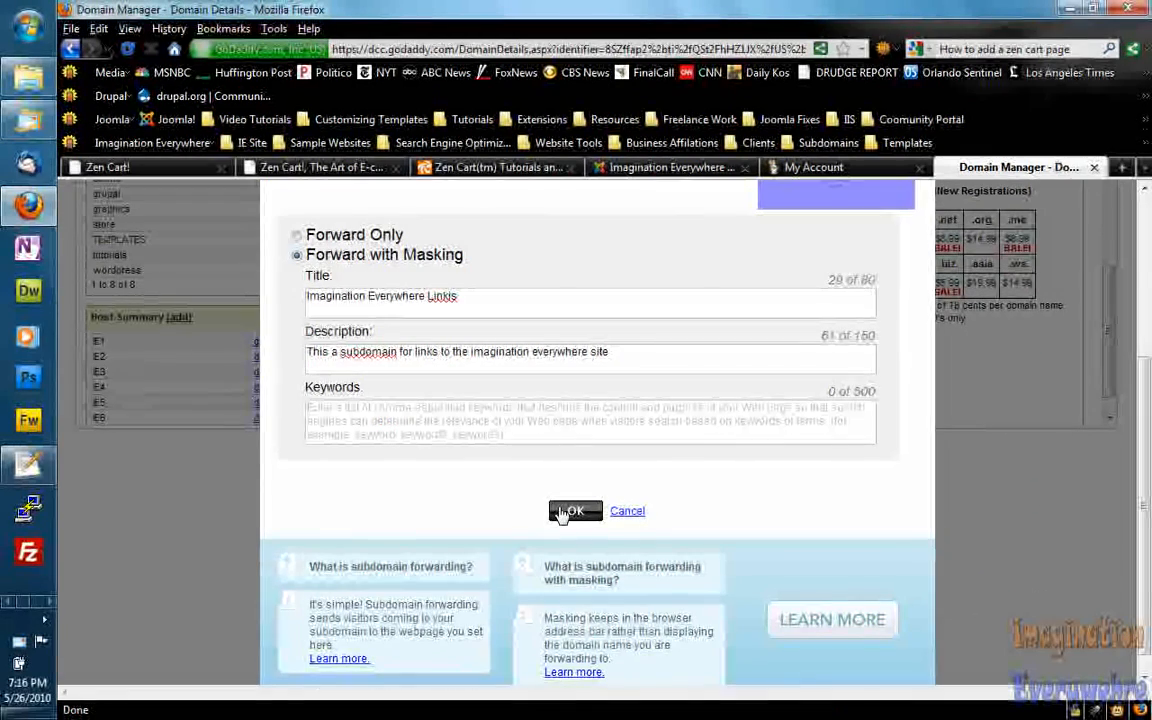
pyautogui.click(574, 512)
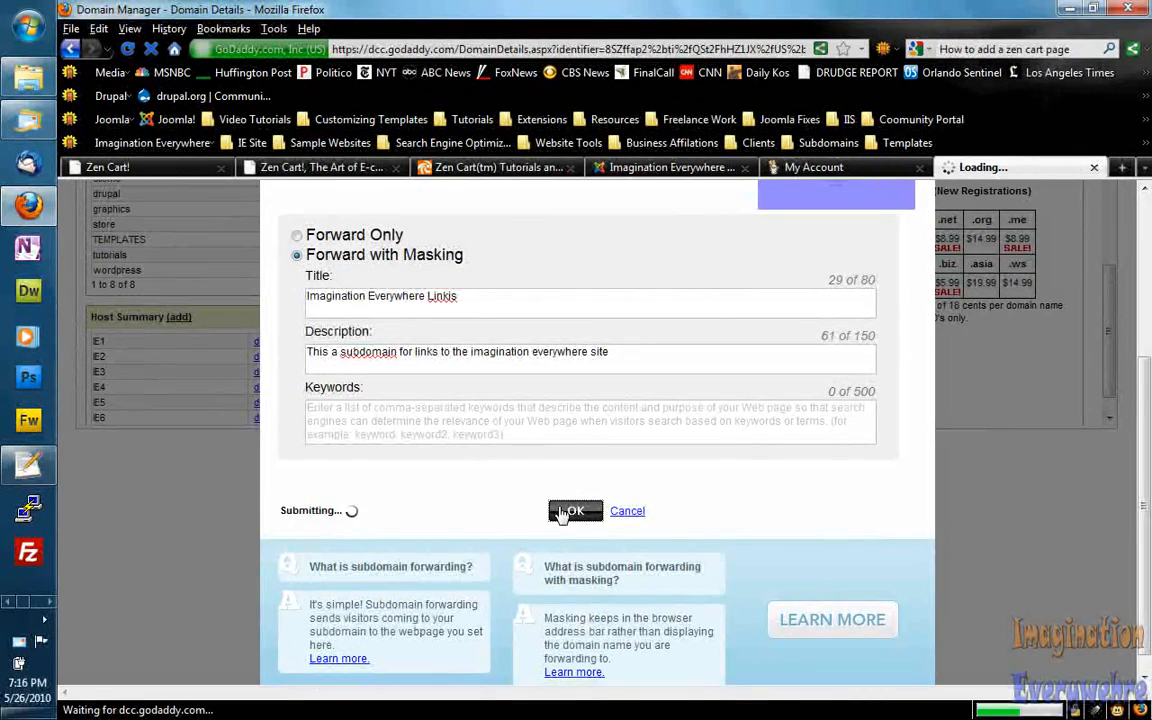
pyautogui.click(576, 512)
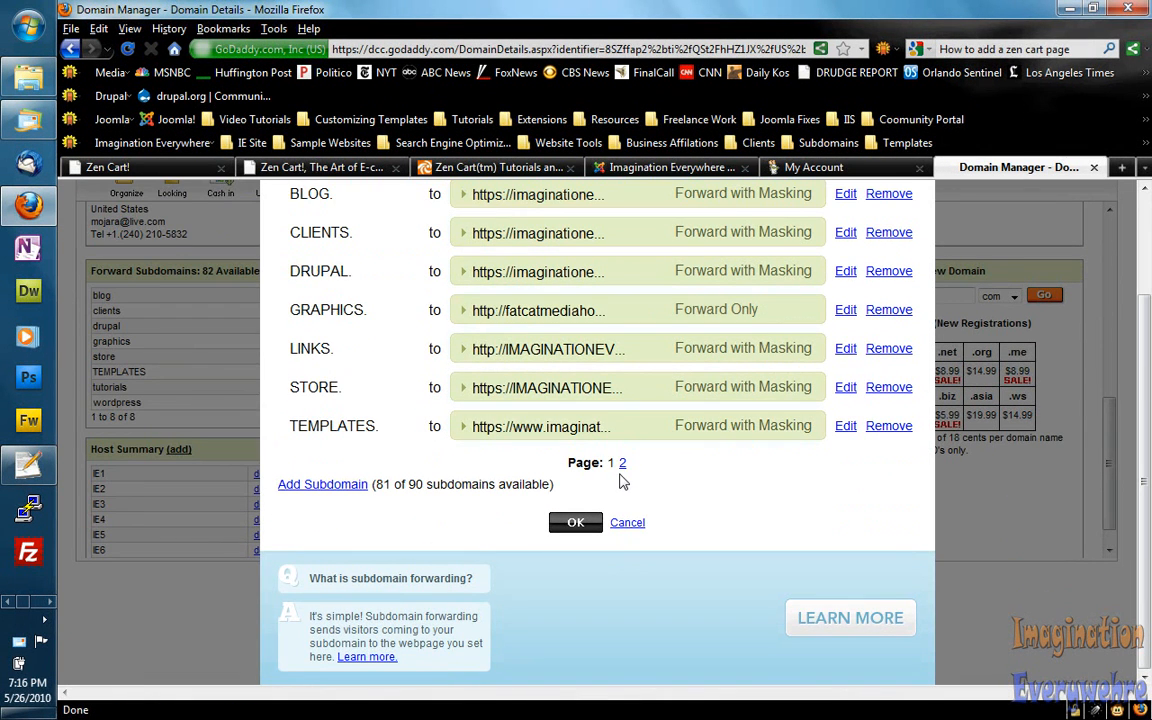
pyautogui.moveTo(378, 370)
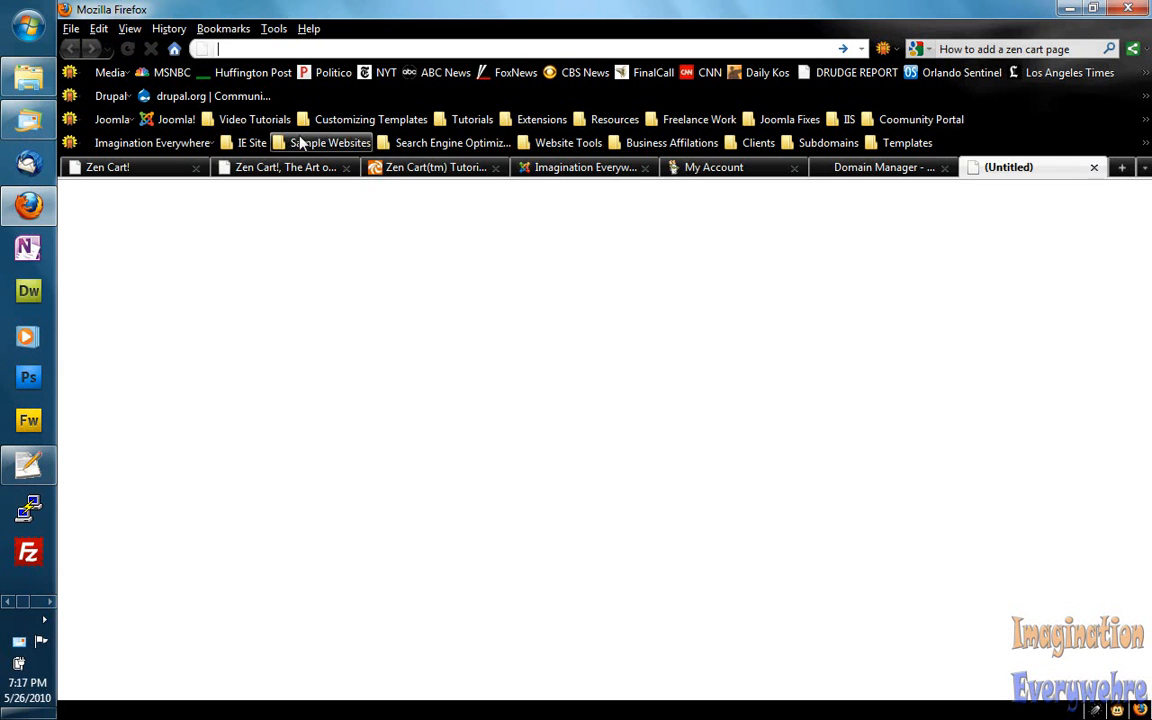
pyautogui.moveTo(828, 142)
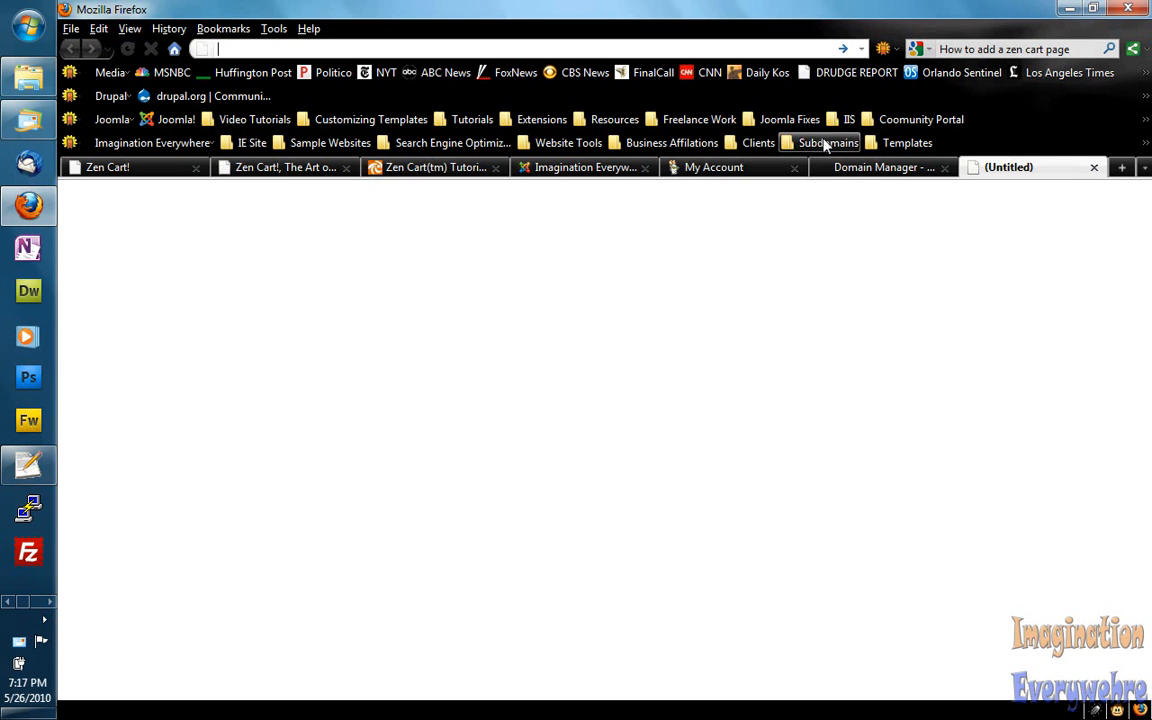
# Launch the Imagination Everywhere Online Store from the Subdomains bookmarks, then return to Domain Manager.
pyautogui.click(828, 142)
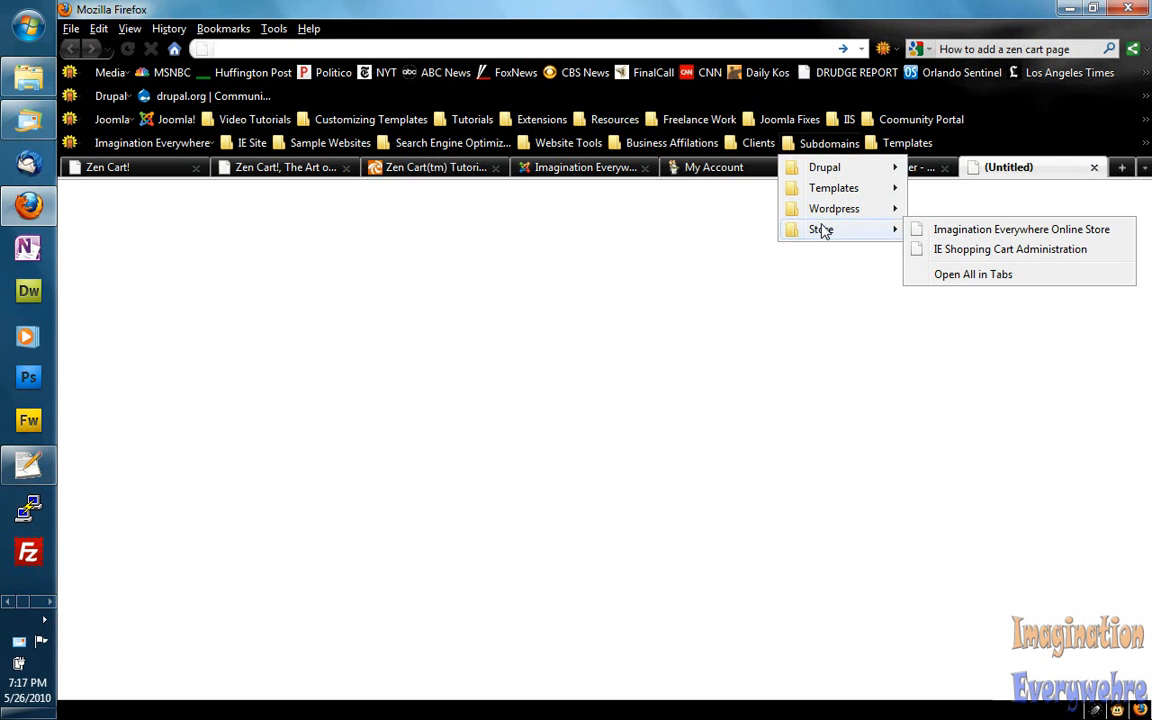
pyautogui.moveTo(1020, 228)
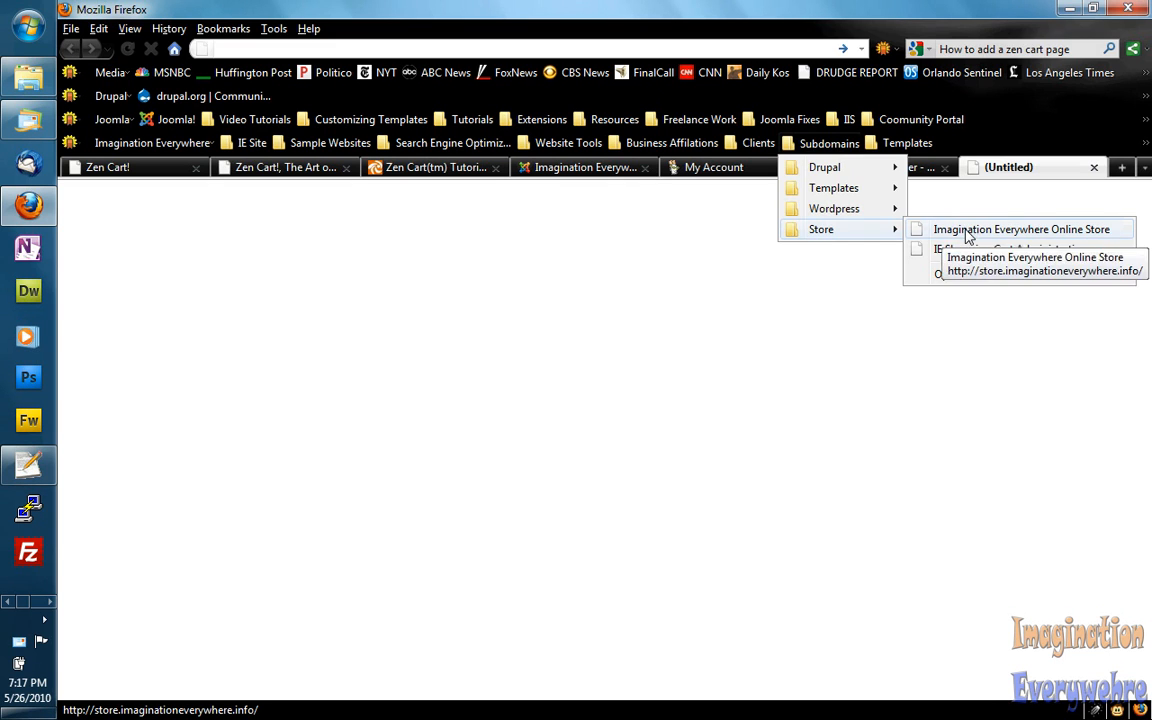
pyautogui.click(1020, 228)
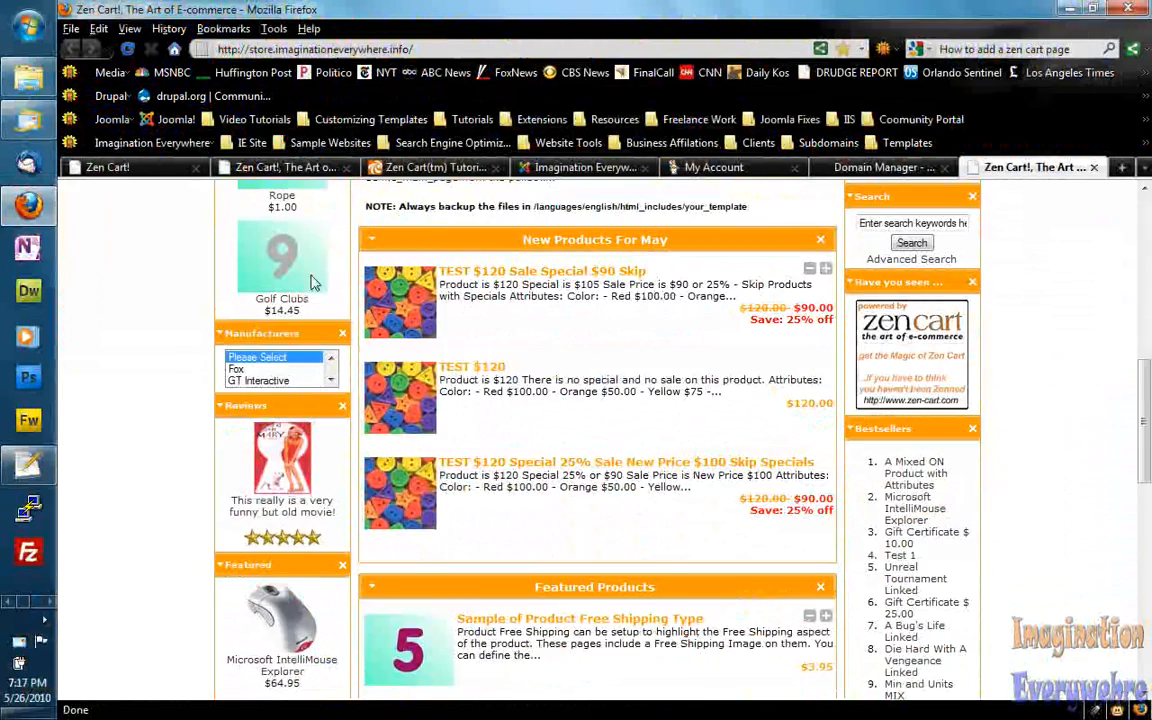
pyautogui.click(884, 168)
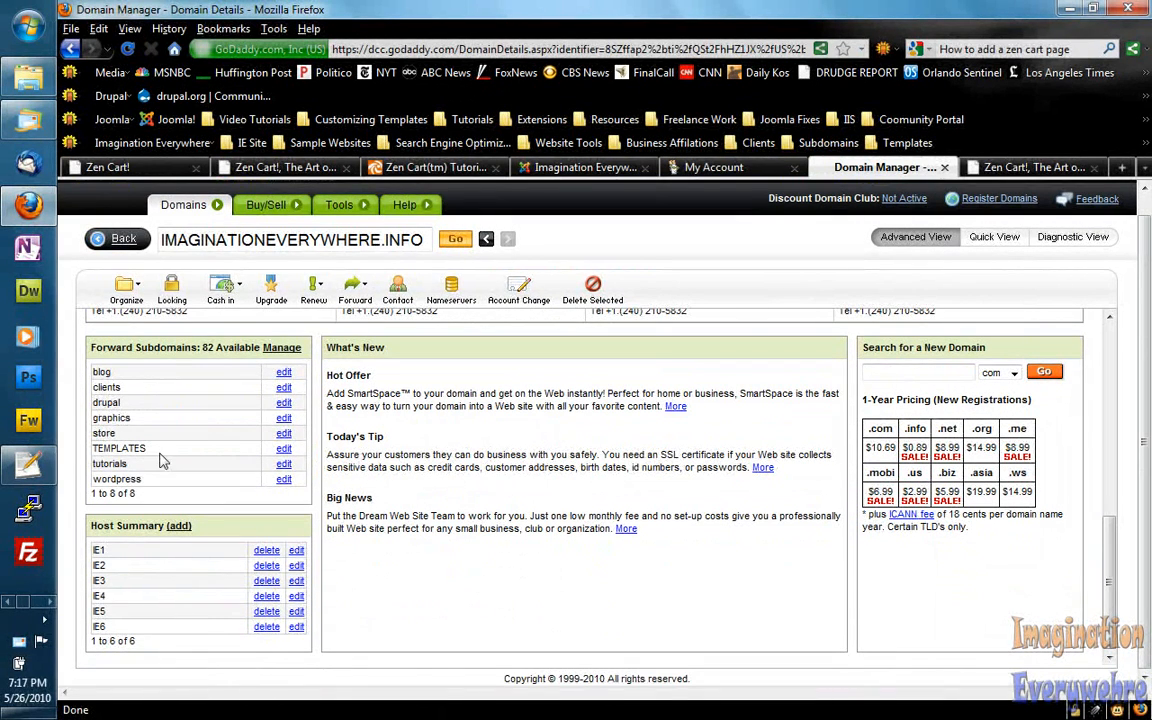
pyautogui.moveTo(148, 348)
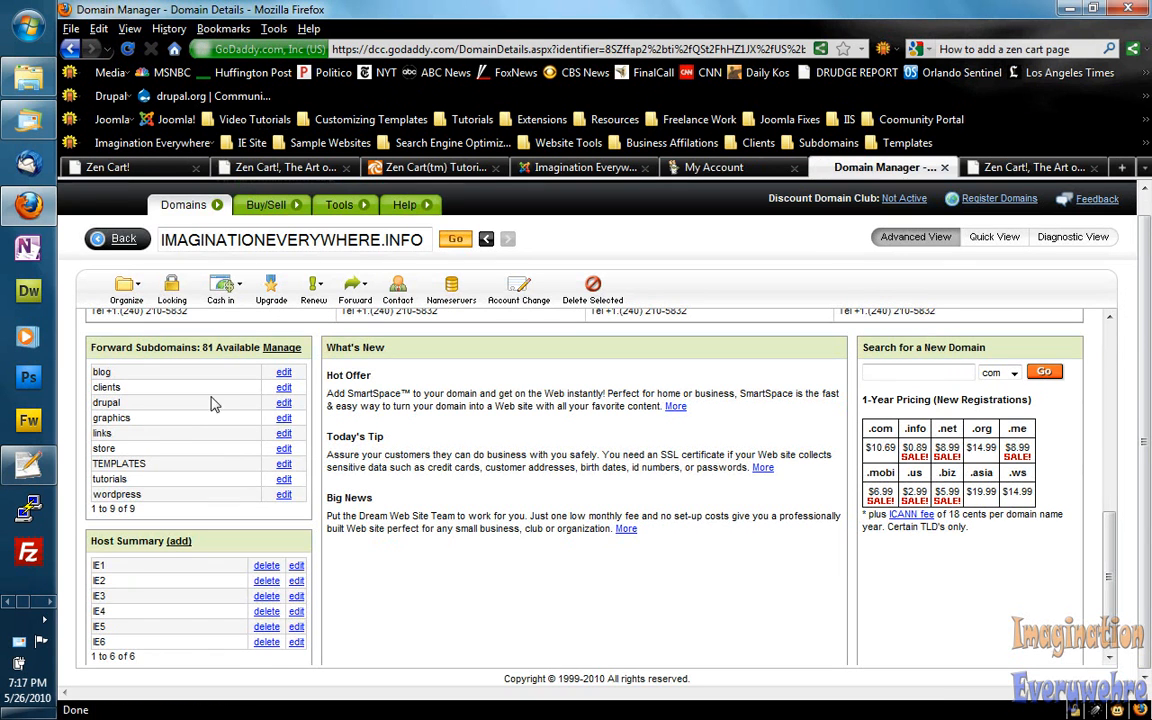
pyautogui.moveTo(170, 436)
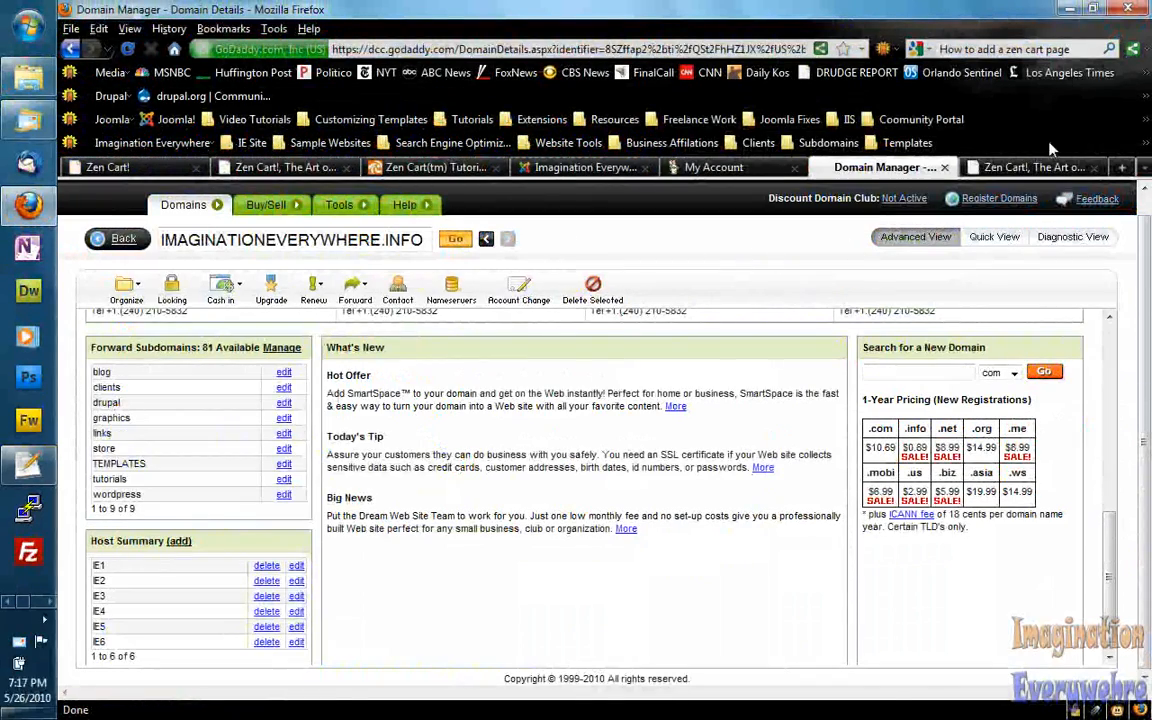
# Return to the Zen Cart store page after the subdomain list shows nine entries including links.
pyautogui.click(1030, 168)
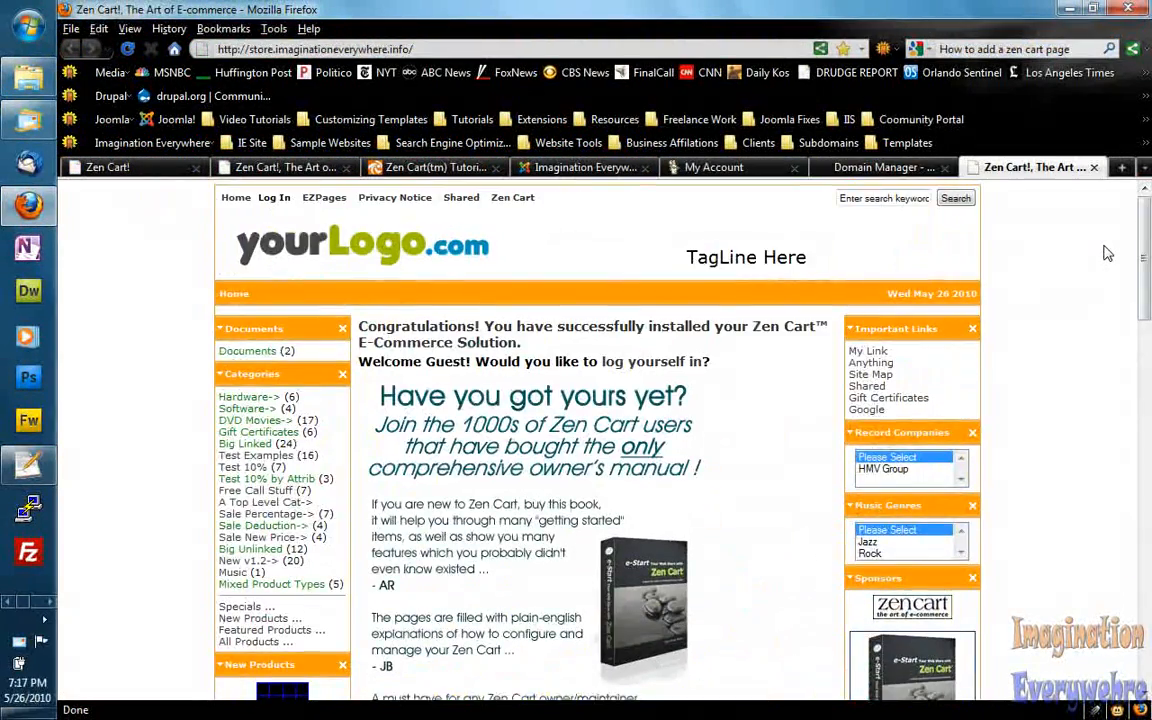
pyautogui.scroll(-3)
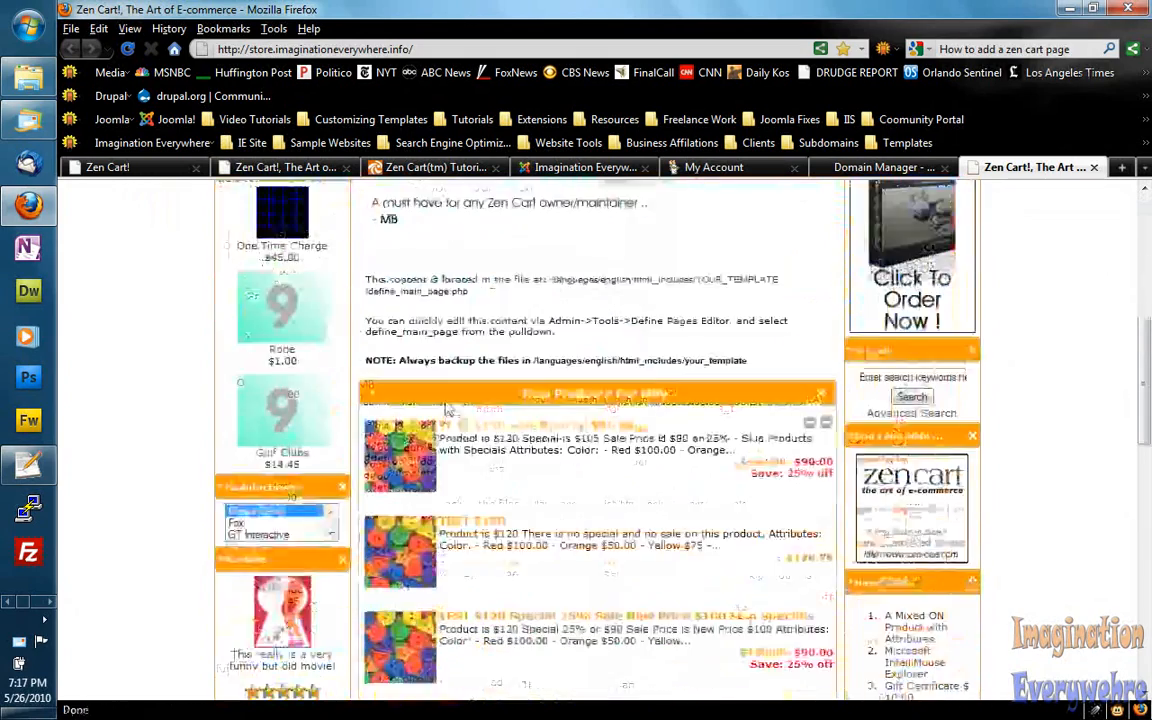
pyautogui.scroll(-3)
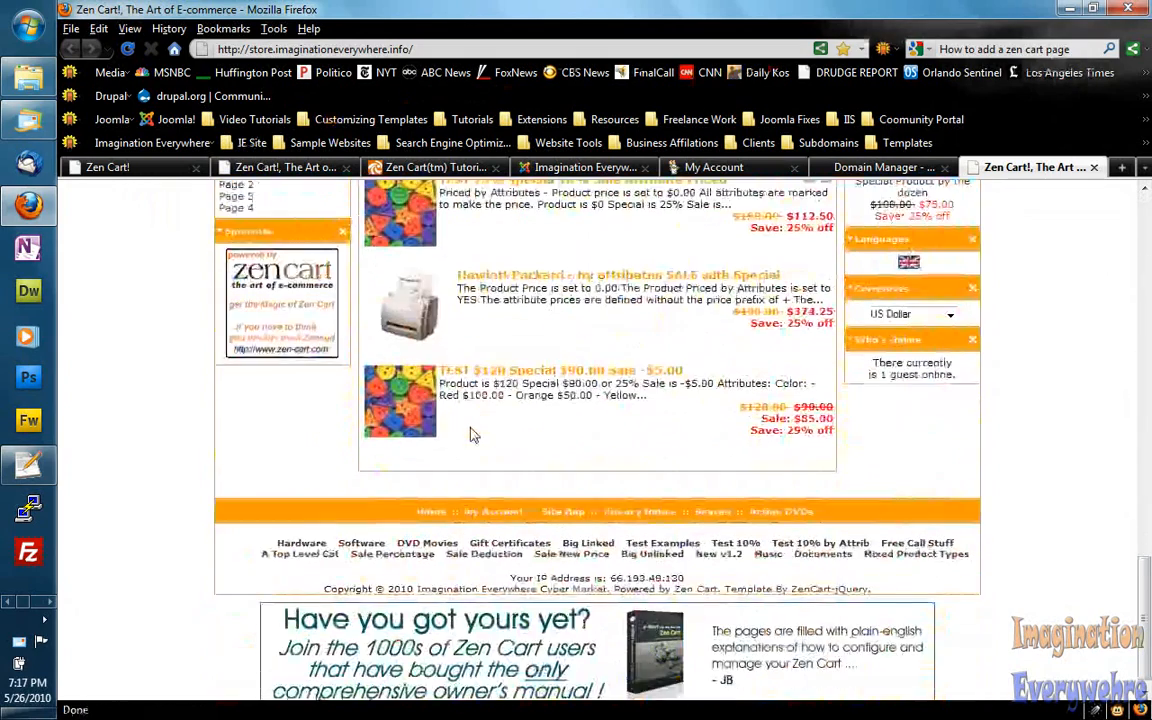
pyautogui.scroll(3)
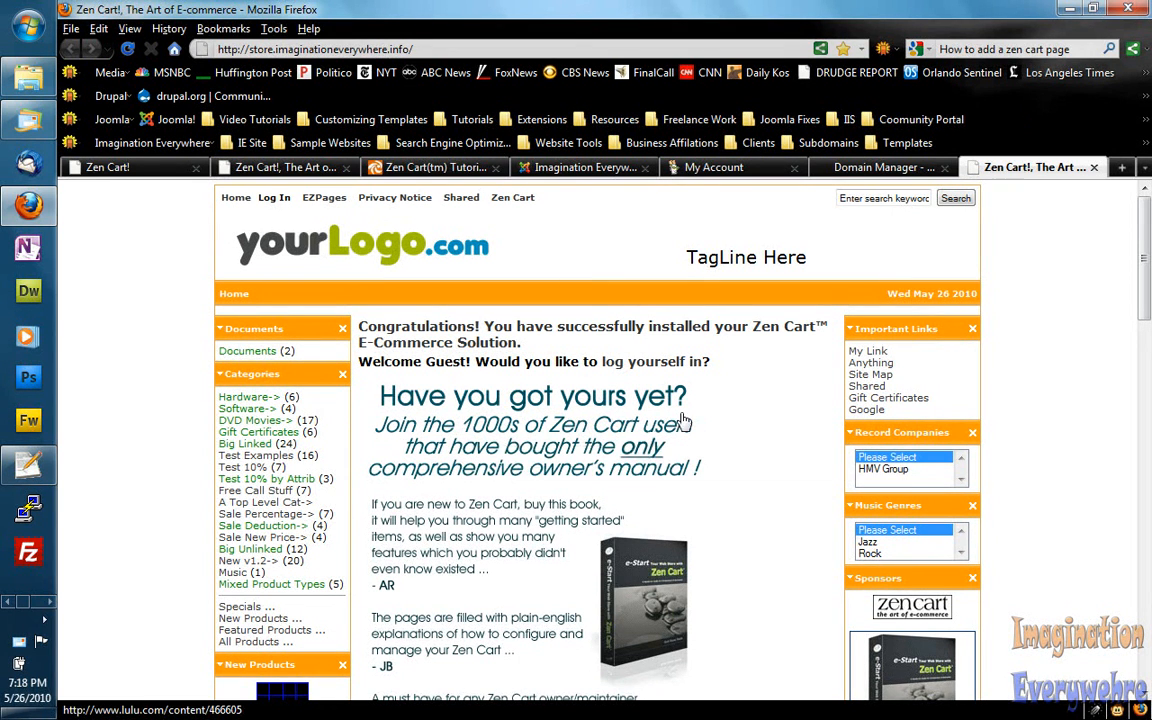
pyautogui.moveTo(738, 420)
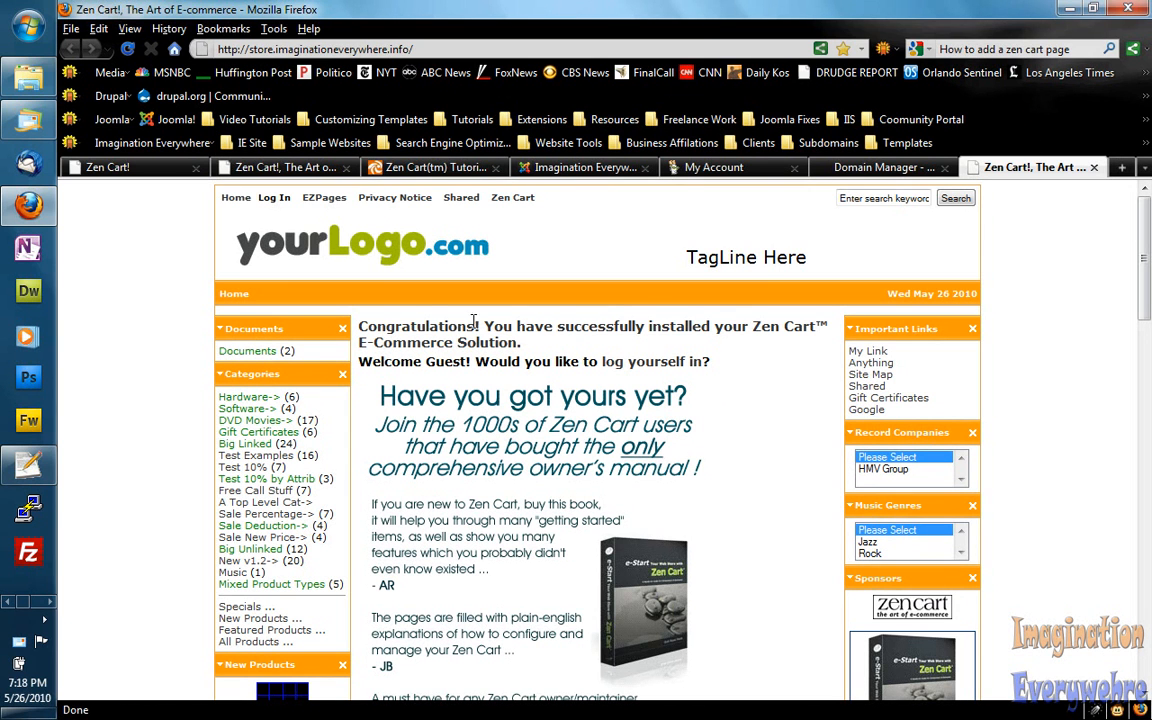
pyautogui.moveTo(674, 692)
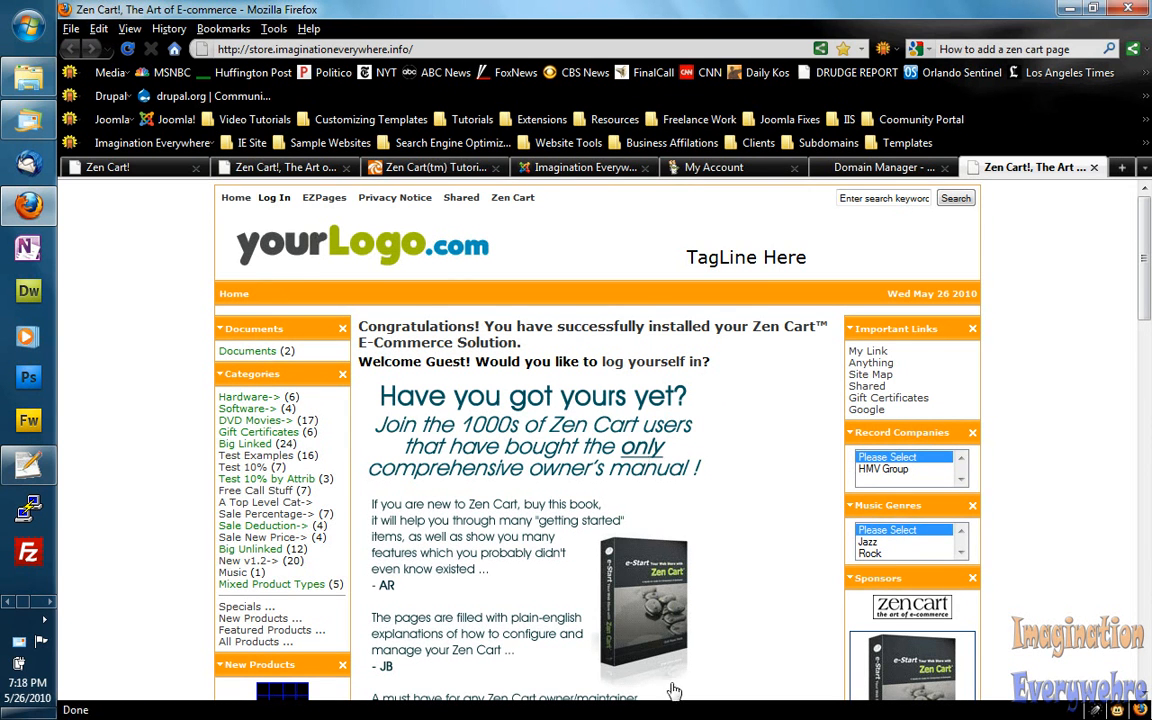
pyautogui.moveTo(416, 604)
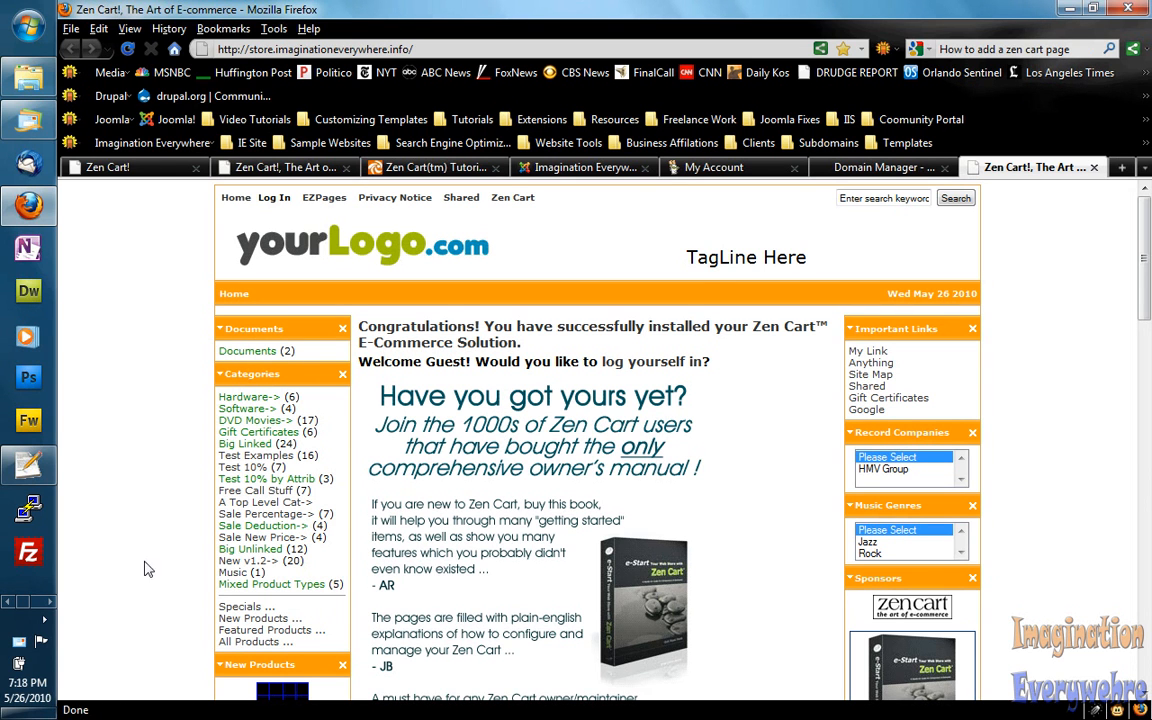
pyautogui.moveTo(514, 588)
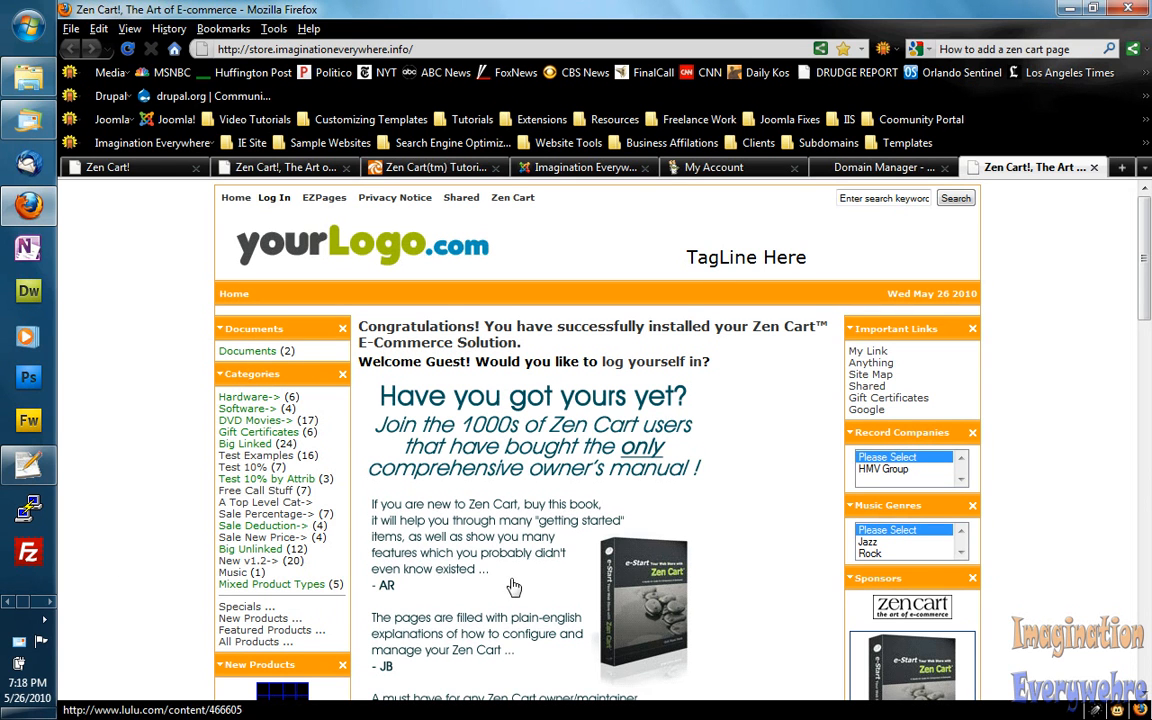
pyautogui.moveTo(596, 420)
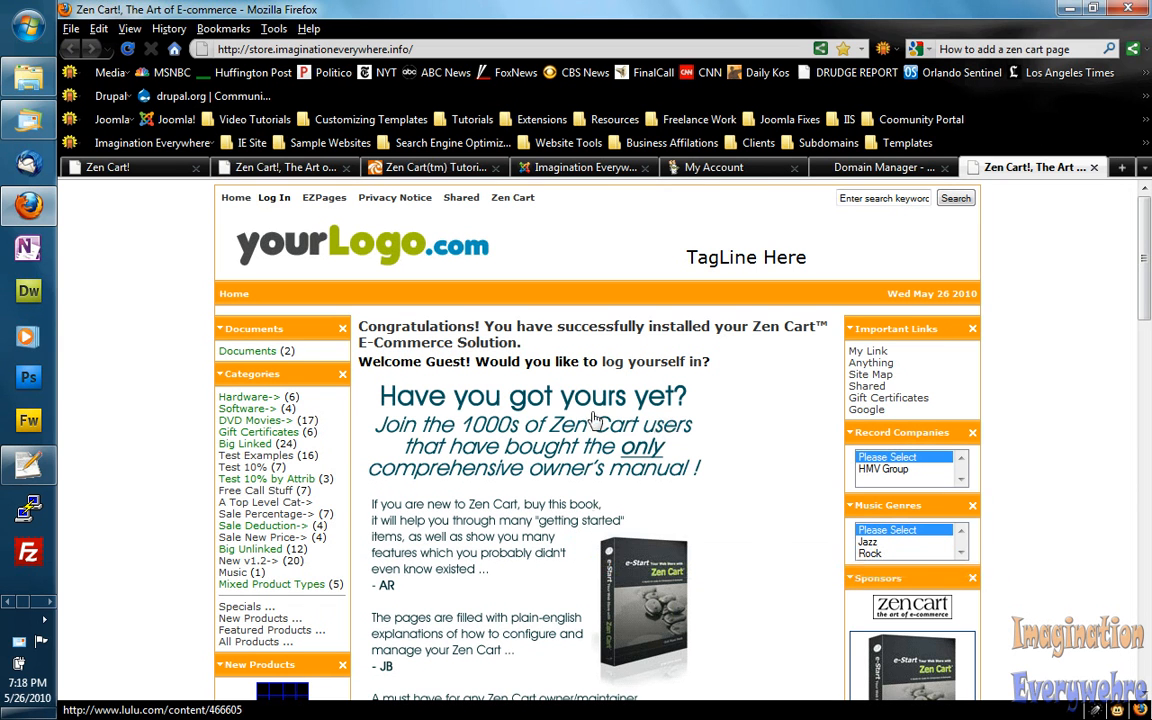